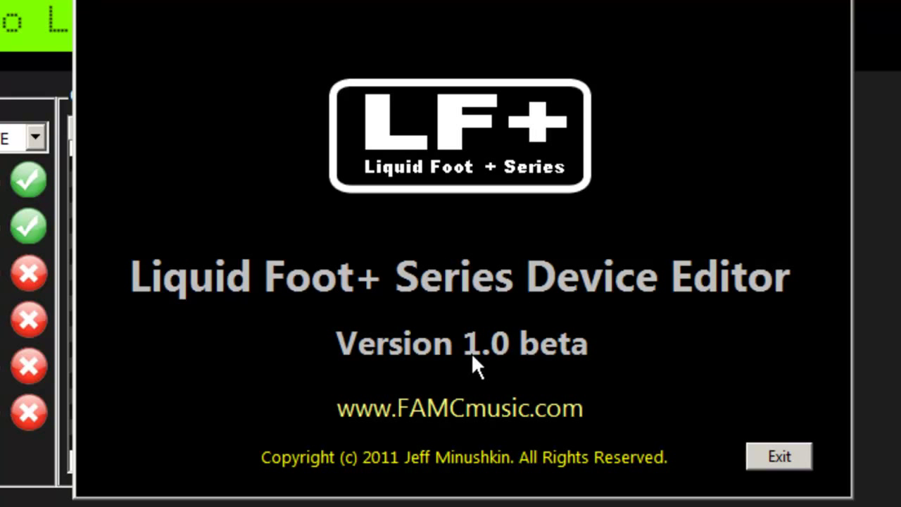
mouse_move(380, 317)
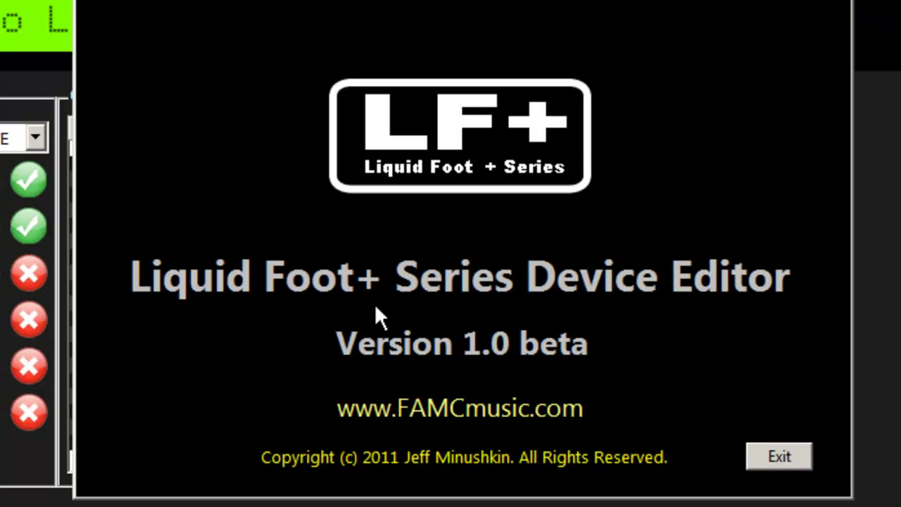
mouse_move(493, 313)
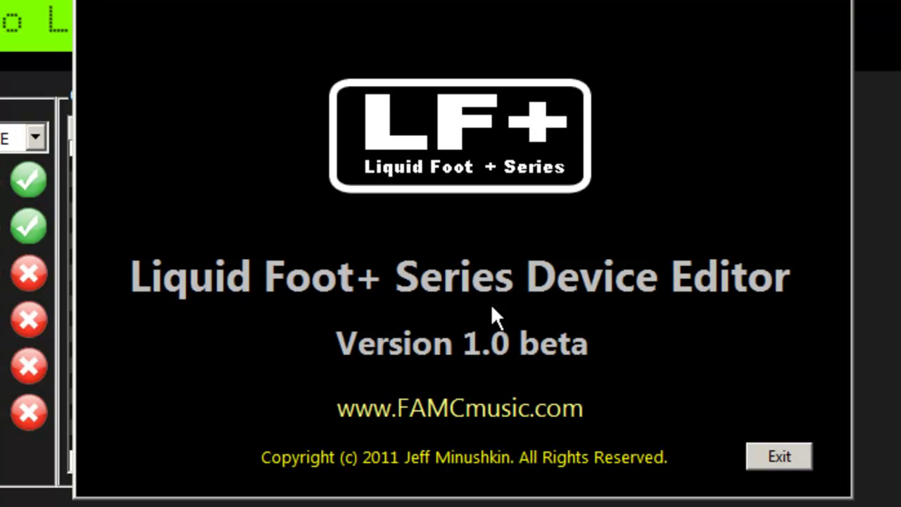
Dismiss the About splash screen via Exit to reach preset 001 'Studio Lead'.
left_click(778, 457)
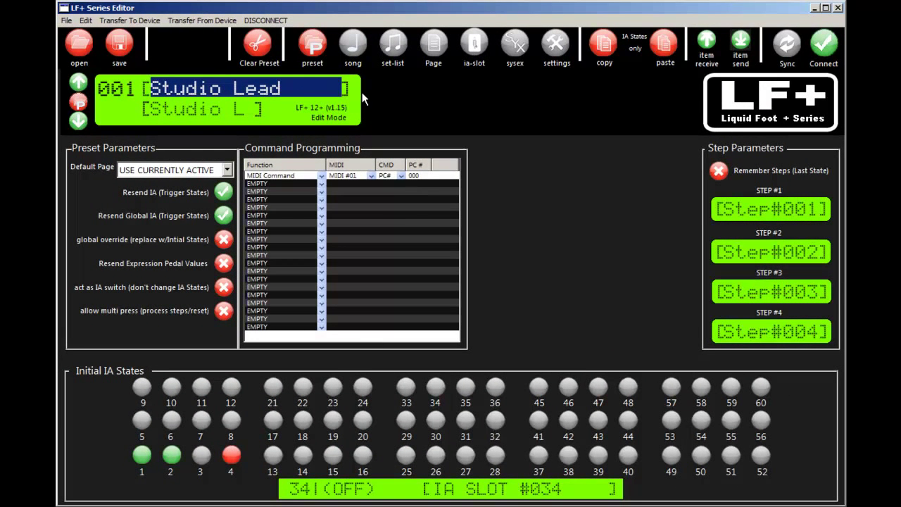
mouse_move(280, 45)
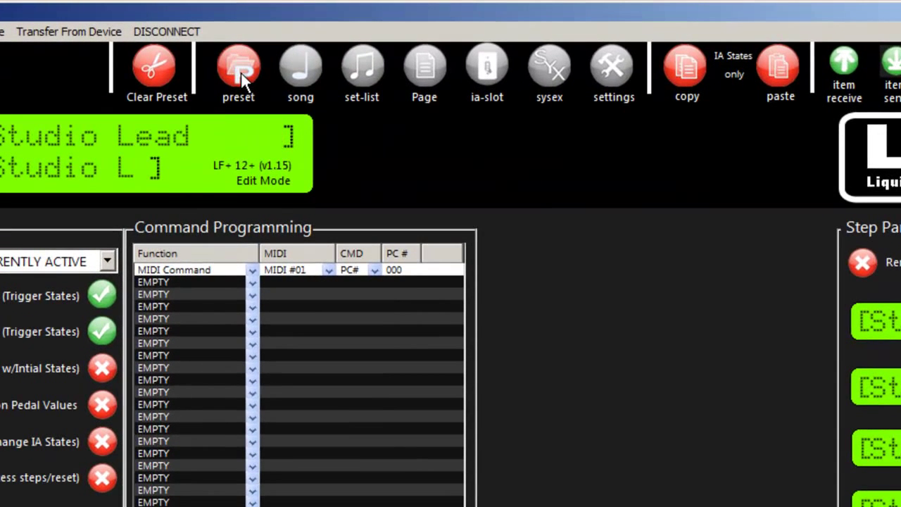
mouse_move(57, 102)
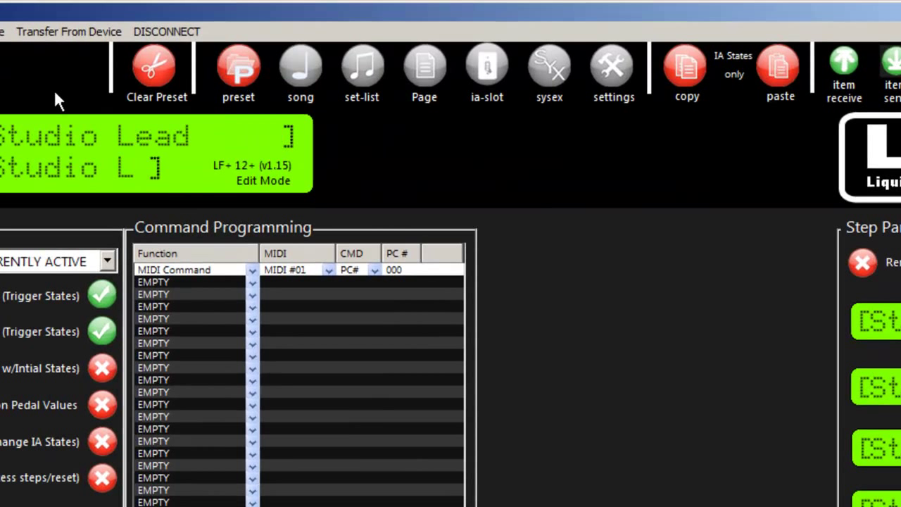
mouse_move(301, 250)
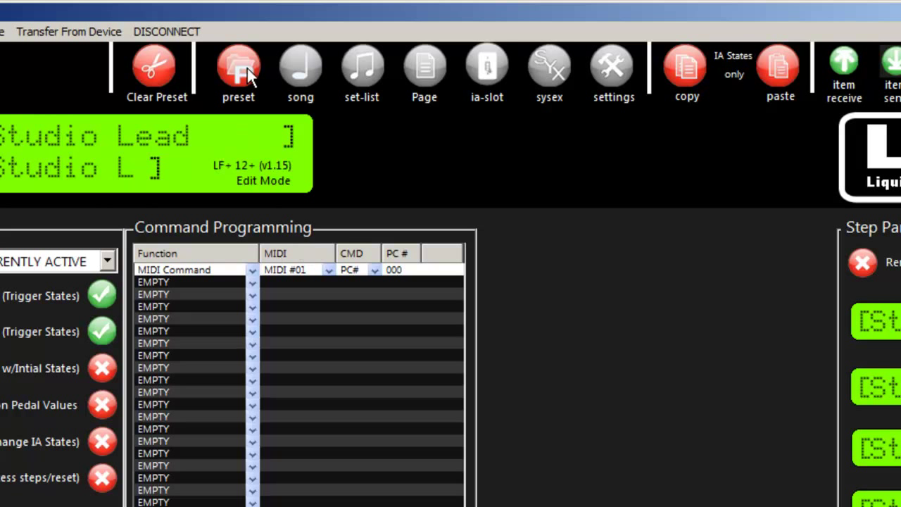
mouse_move(290, 76)
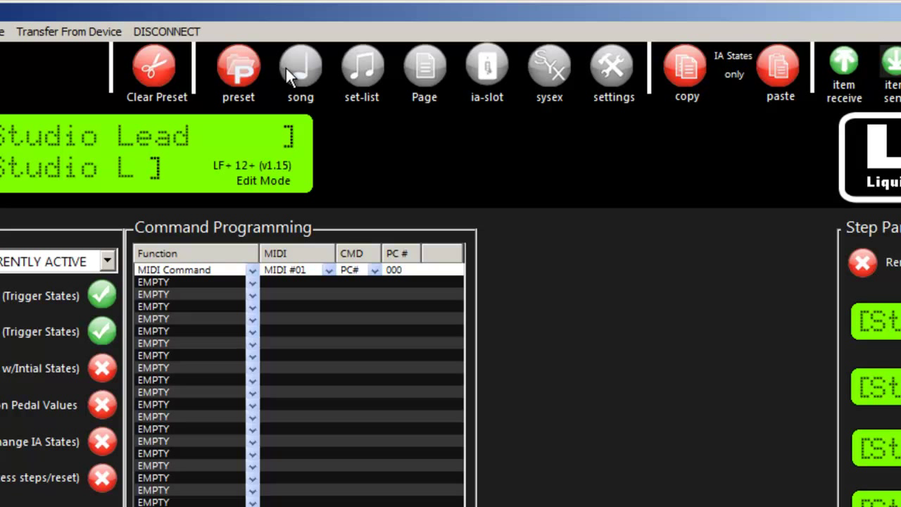
mouse_move(487, 71)
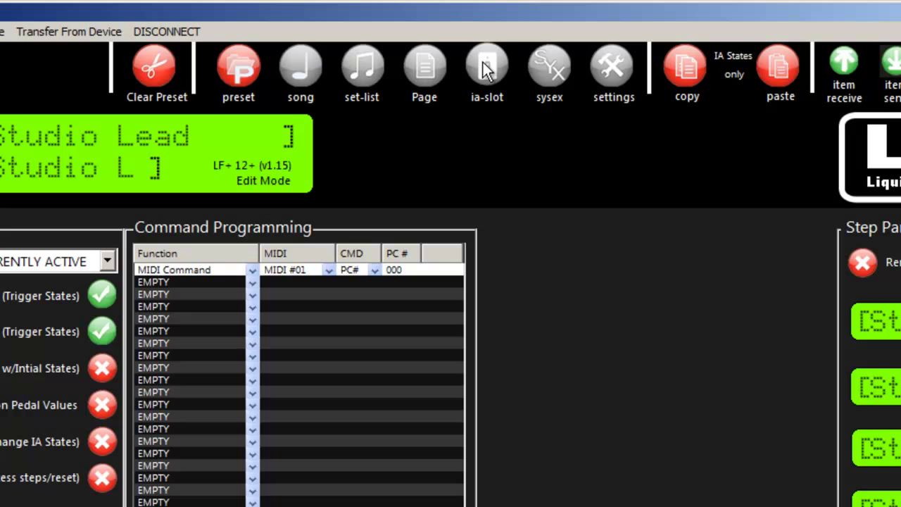
mouse_move(578, 77)
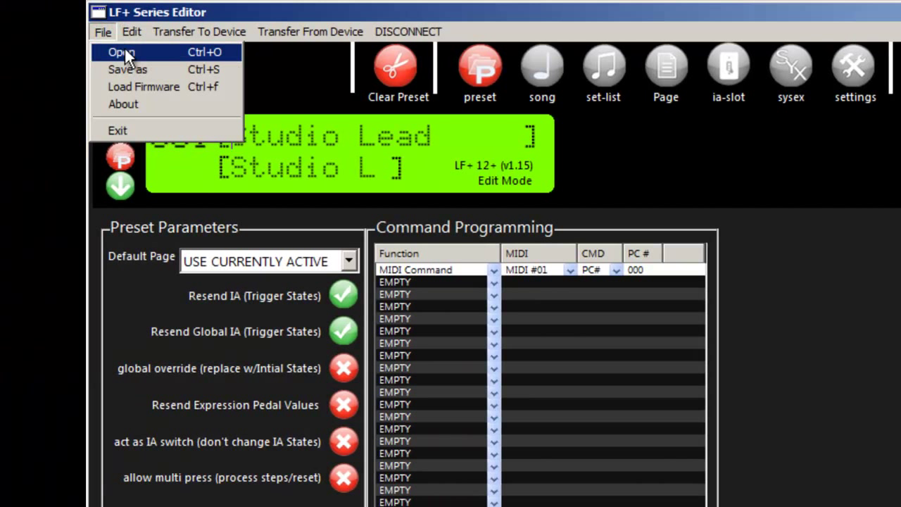
mouse_move(141, 56)
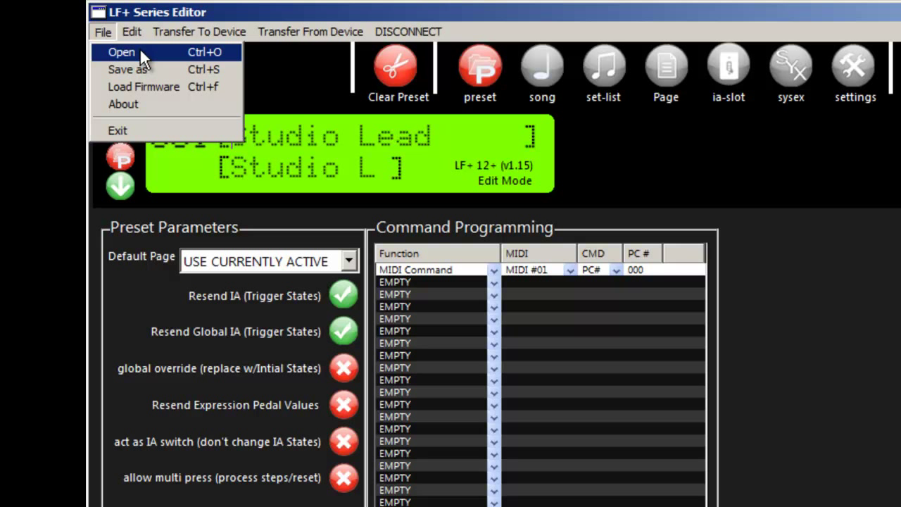
mouse_move(127, 69)
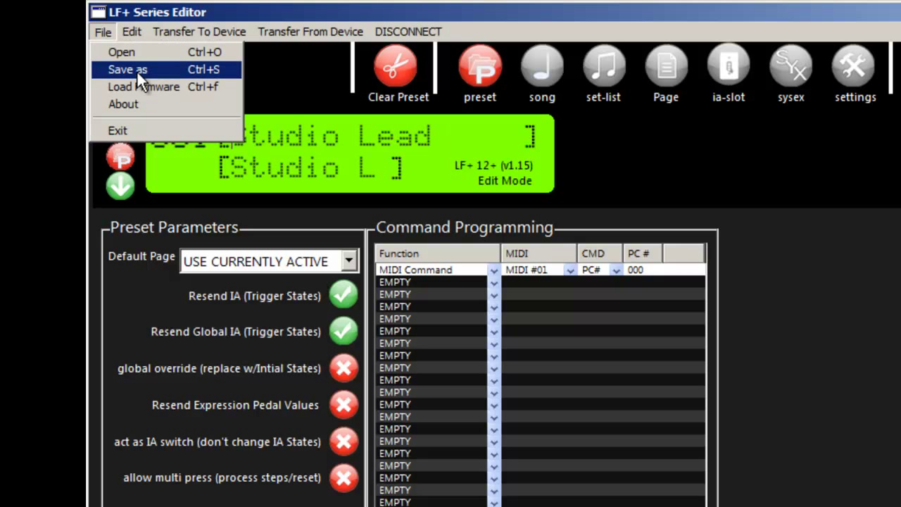
mouse_move(143, 87)
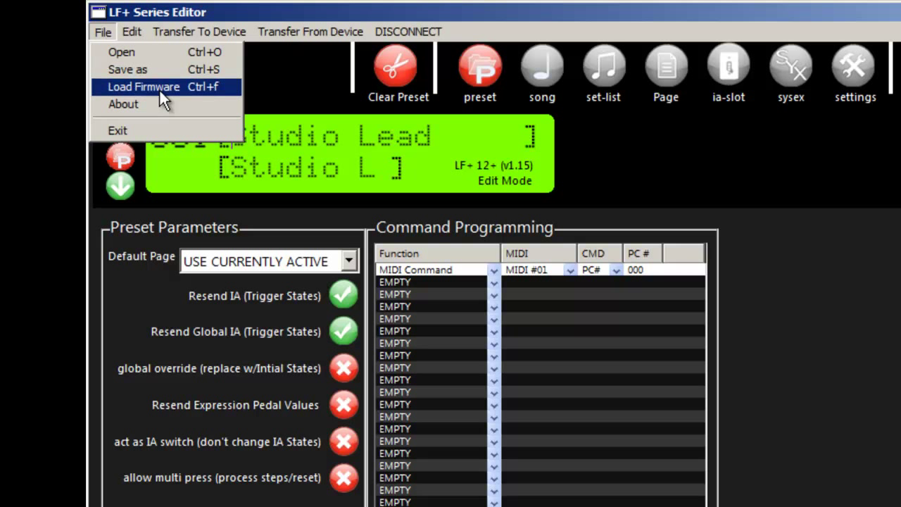
mouse_move(164, 102)
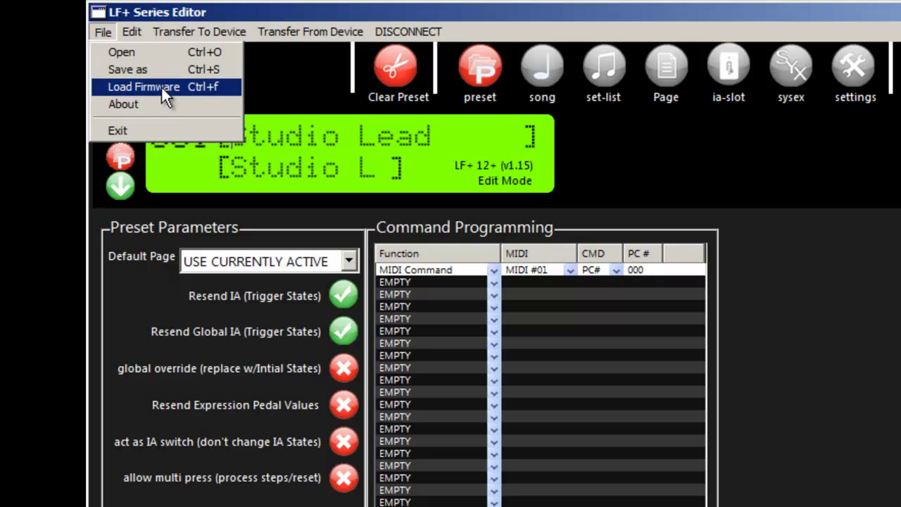
mouse_move(431, 299)
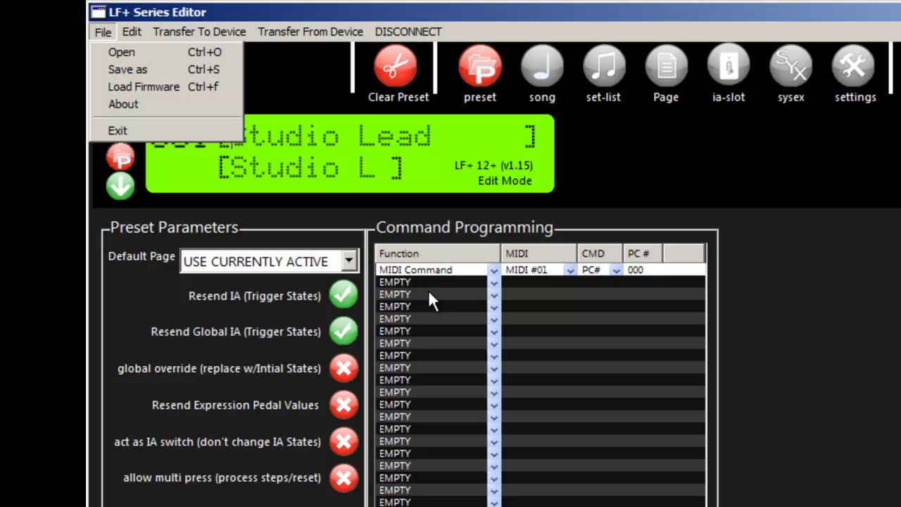
mouse_move(126, 69)
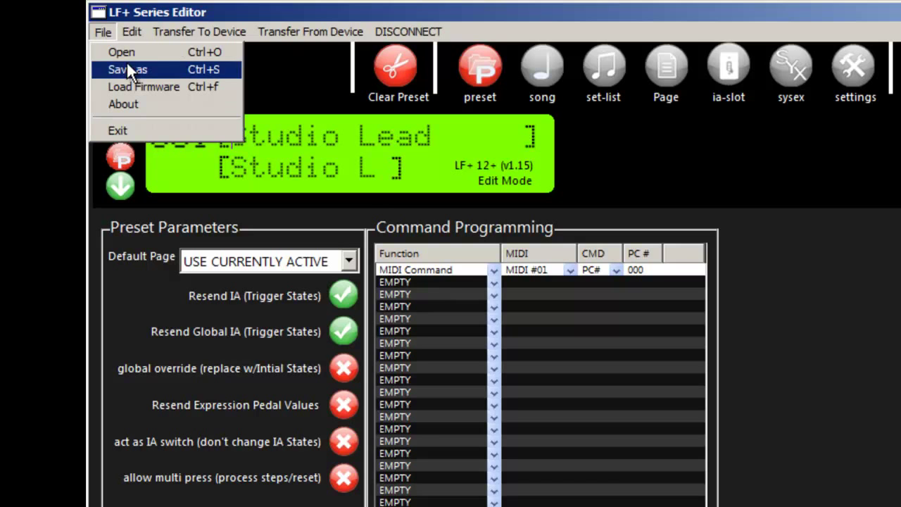
left_click(200, 31)
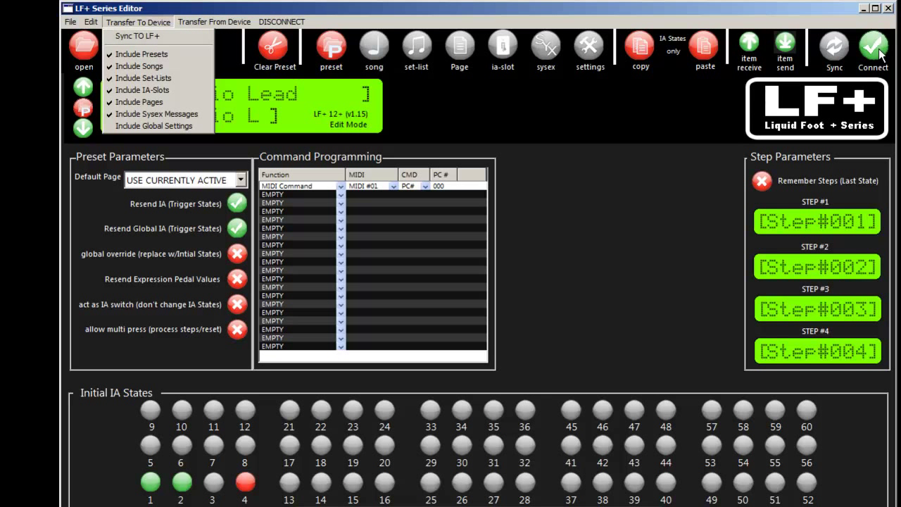
mouse_move(97, 36)
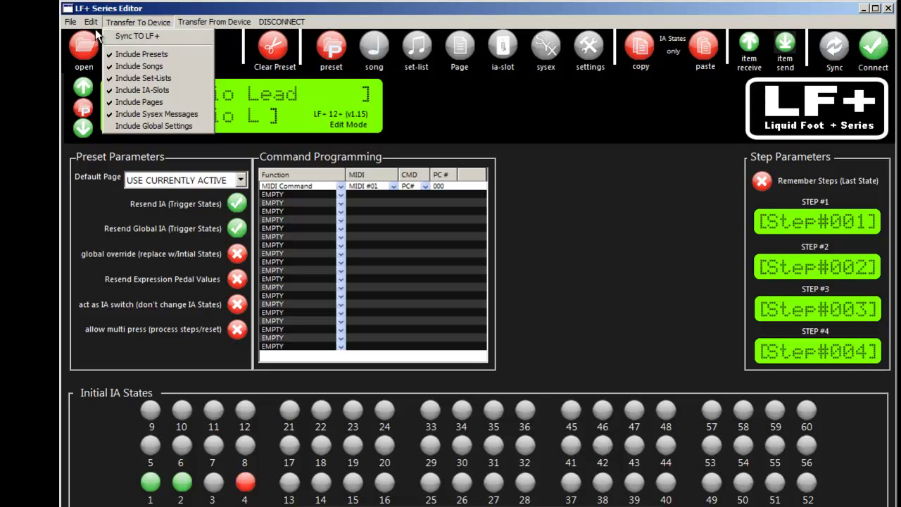
mouse_move(153, 125)
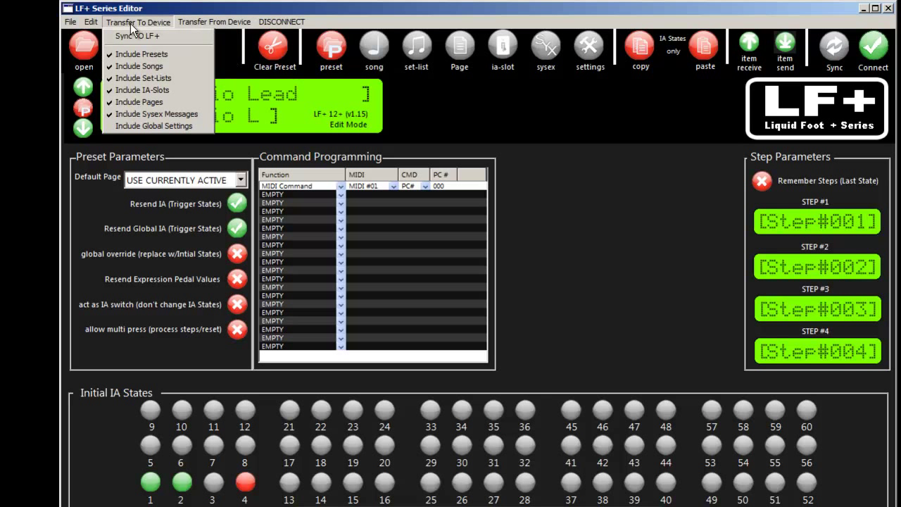
left_click(214, 21)
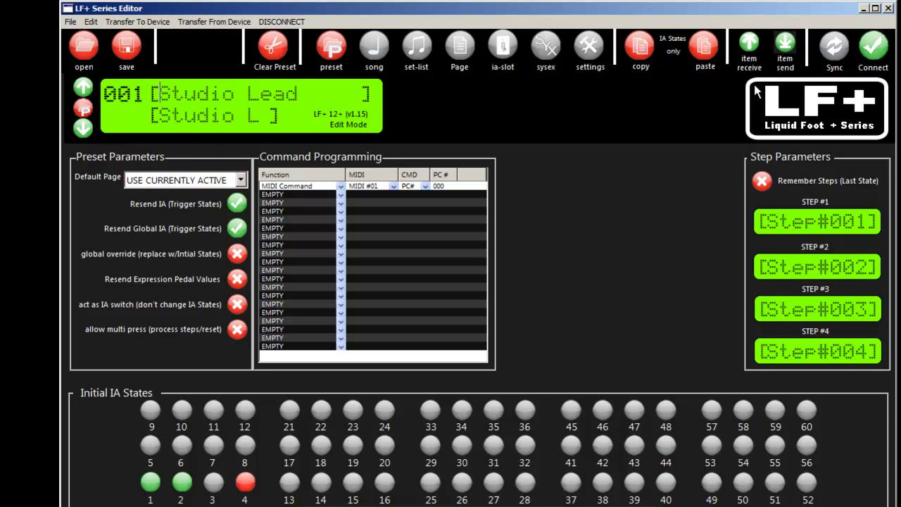
left_click(873, 50)
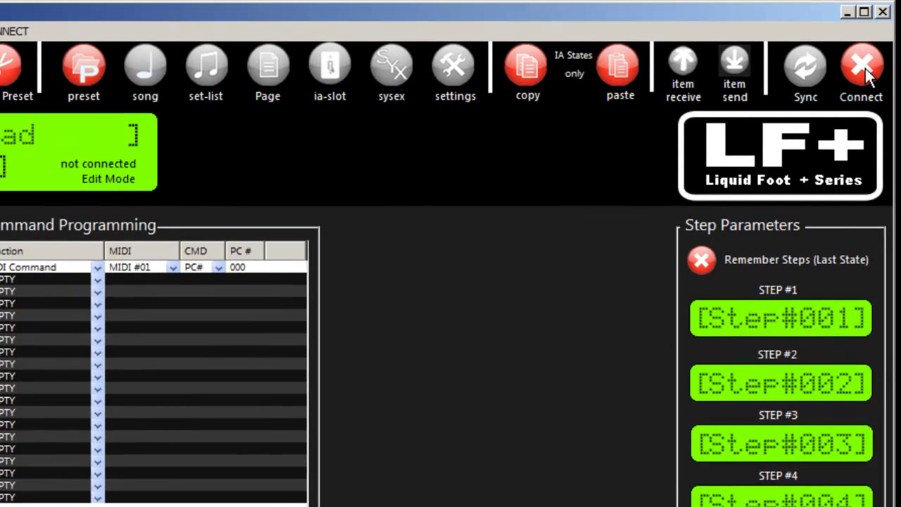
left_click(861, 68)
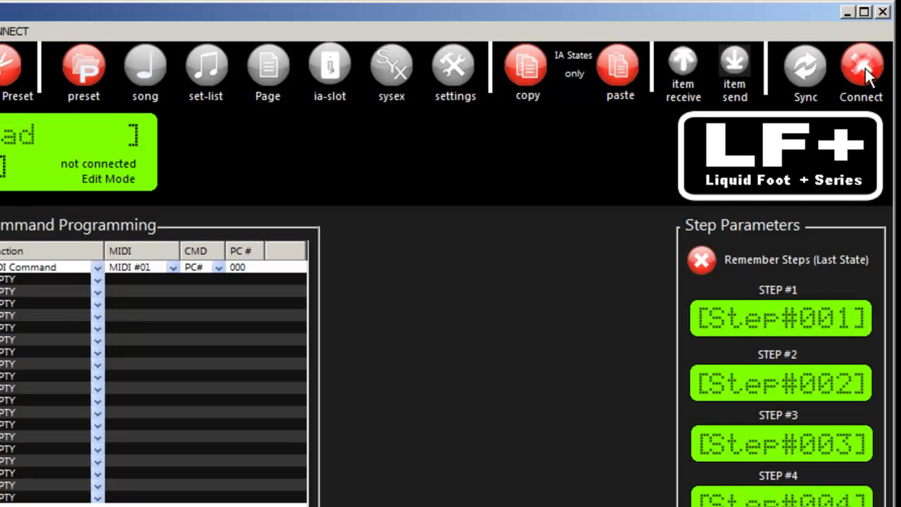
left_click(860, 67)
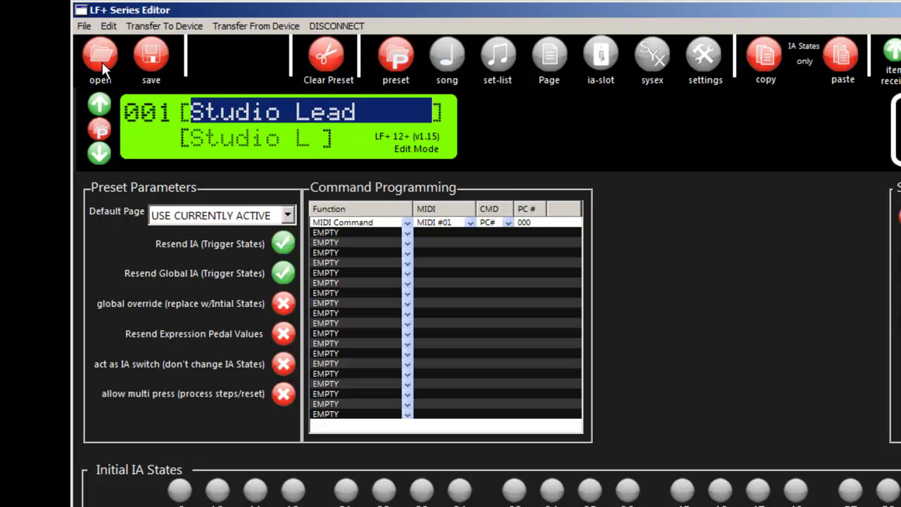
Start opening a saved file so the File Filtering dialog appears.
left_click(100, 56)
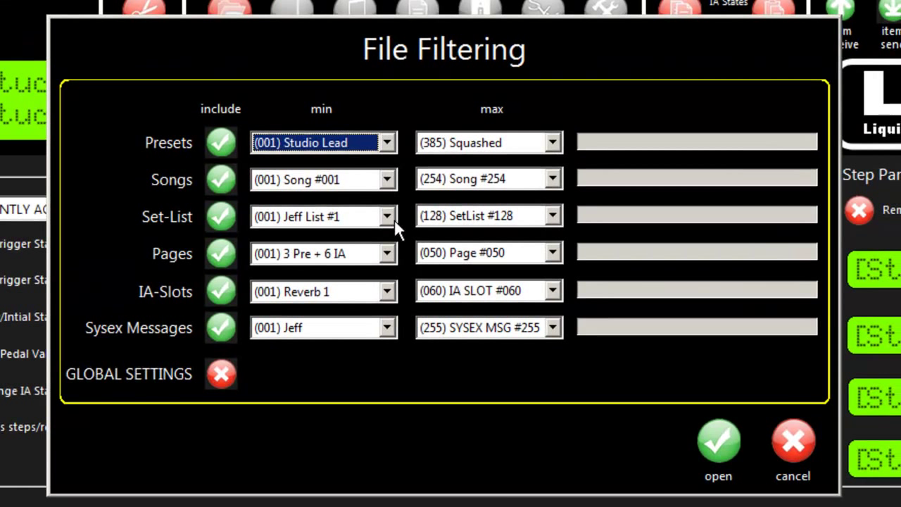
mouse_move(372, 344)
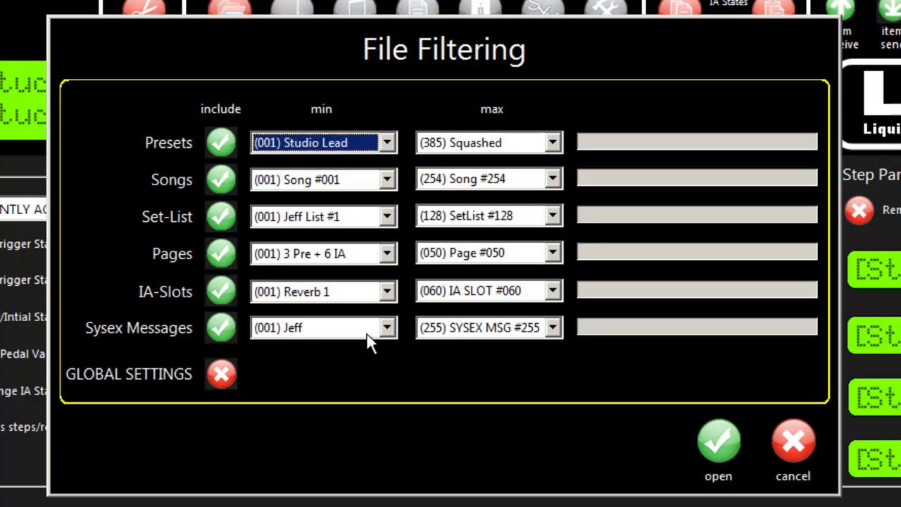
mouse_move(301, 344)
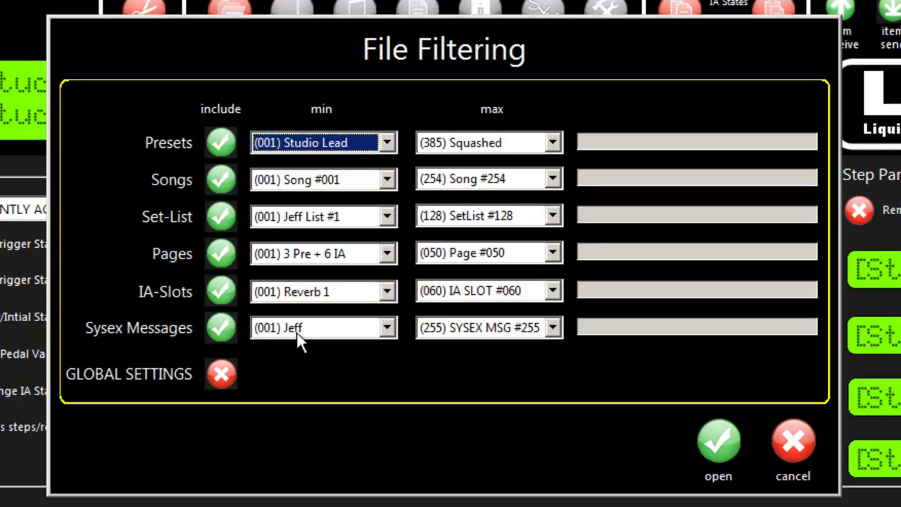
mouse_move(293, 359)
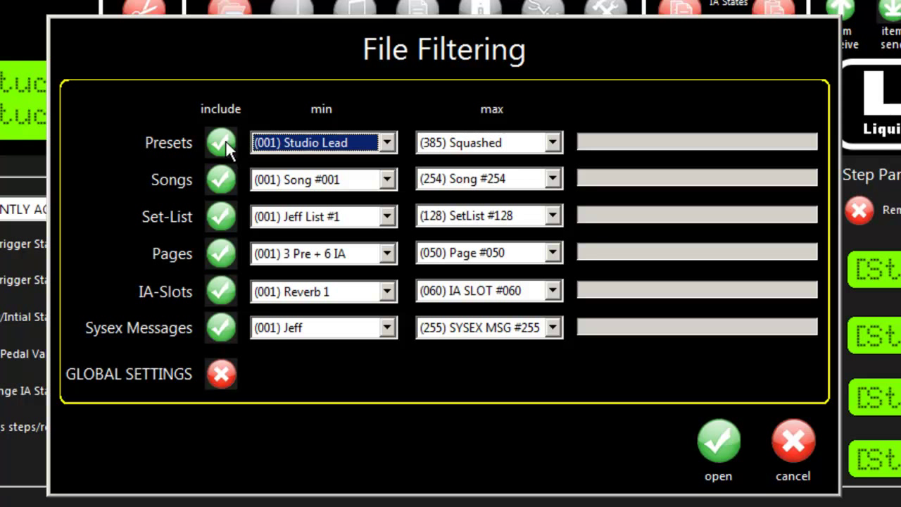
mouse_move(206, 200)
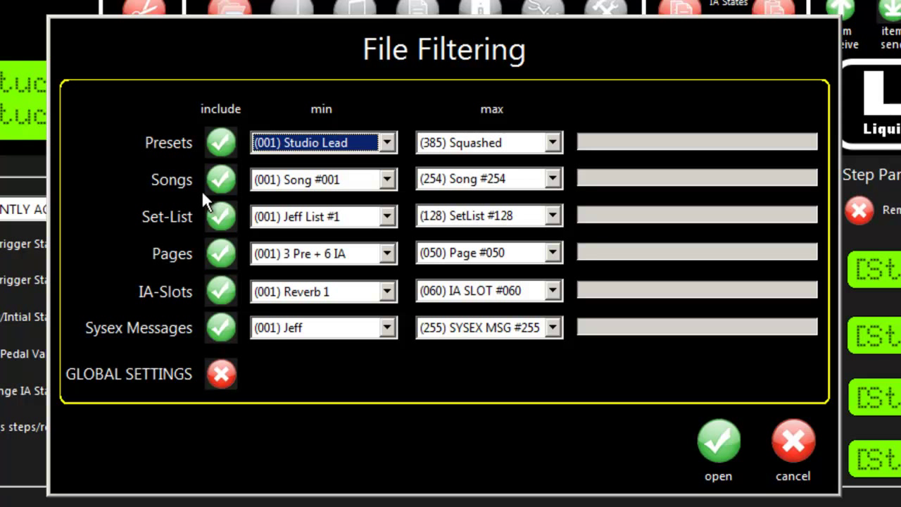
mouse_move(302, 253)
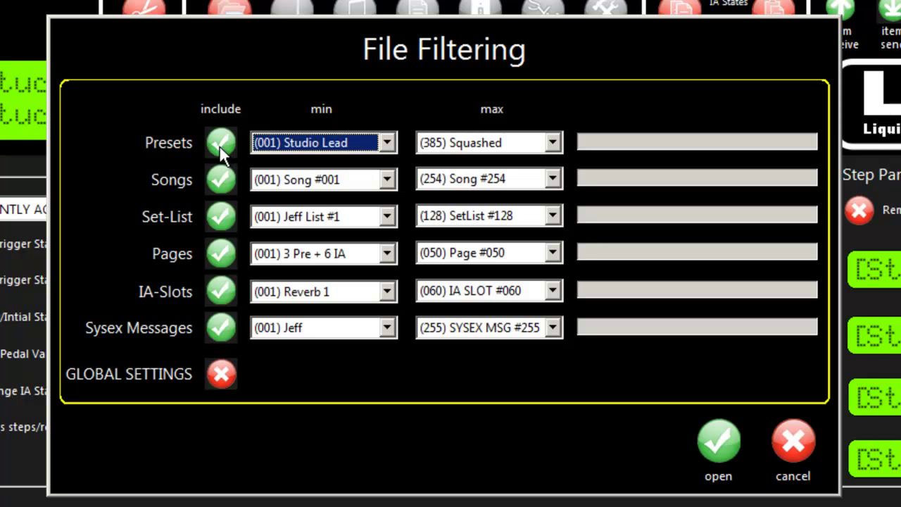
Filter the load to presets Studio Lead through 369 and Song #001 only, then load the file.
left_click(220, 143)
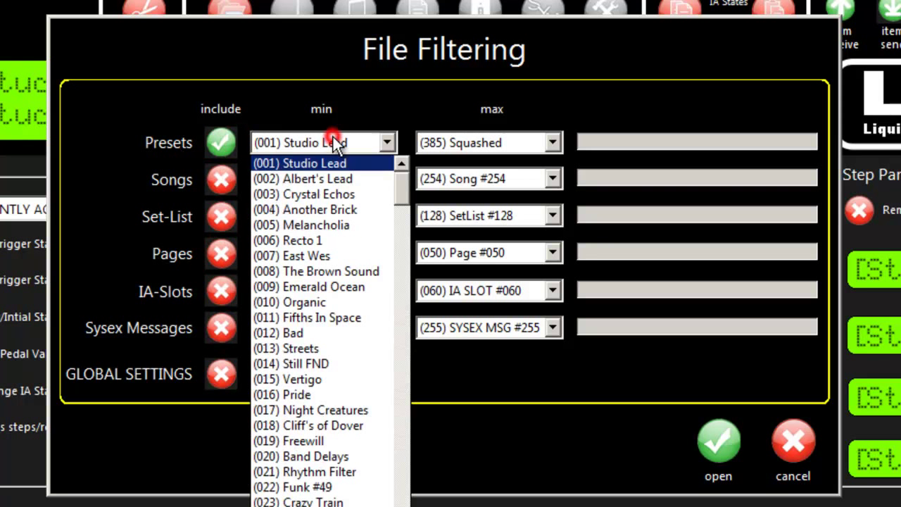
left_click(299, 163)
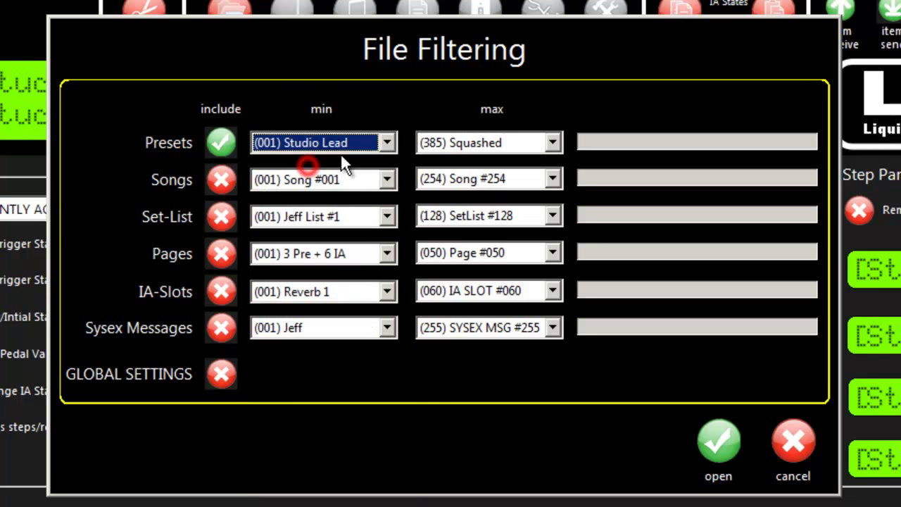
left_click(551, 142)
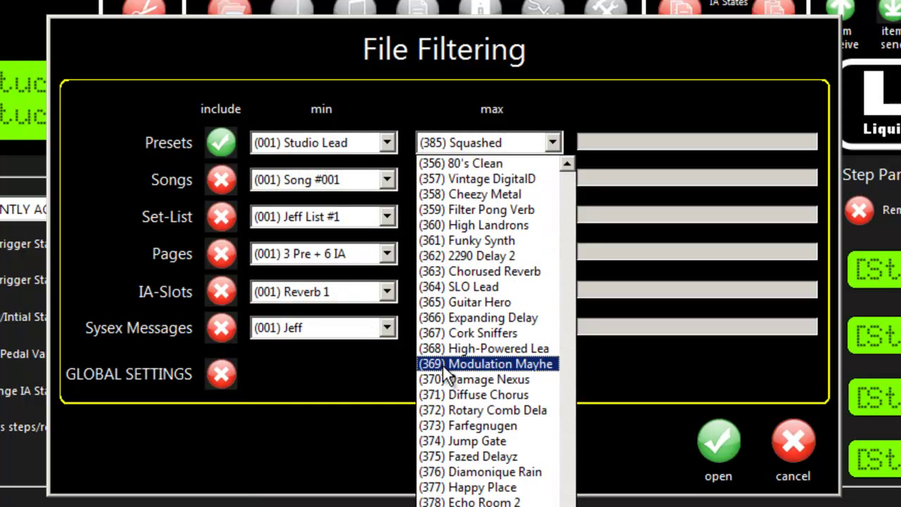
left_click(485, 363)
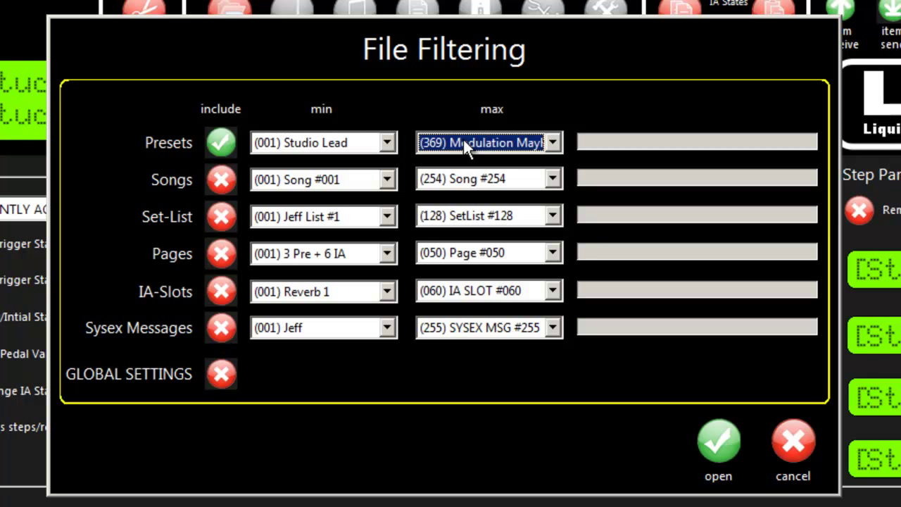
mouse_move(327, 166)
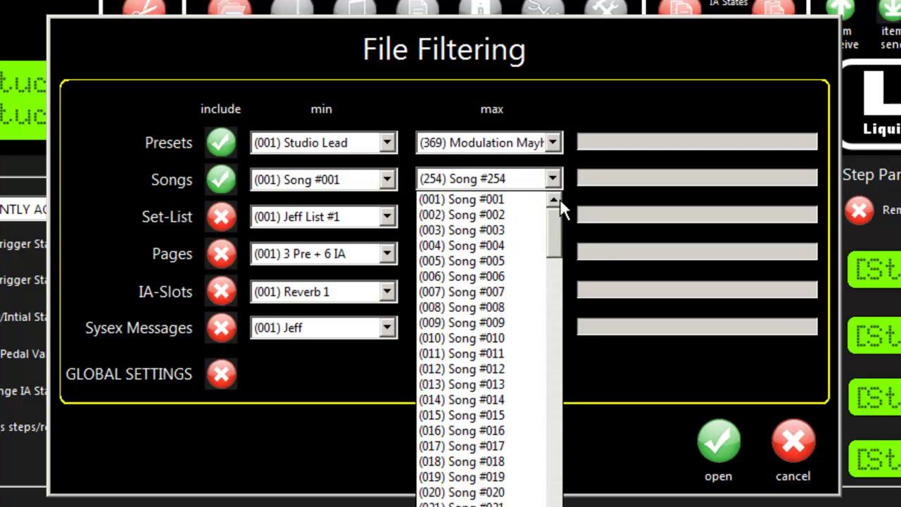
left_click(461, 200)
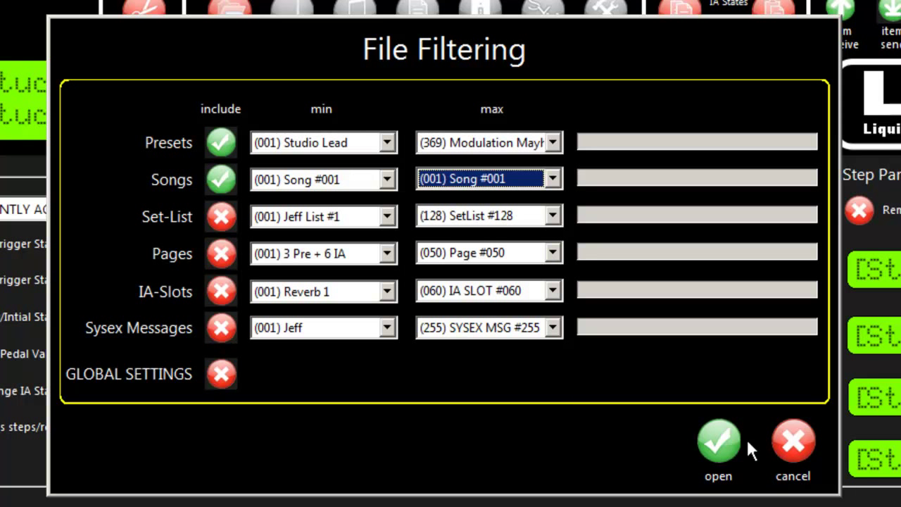
left_click(718, 442)
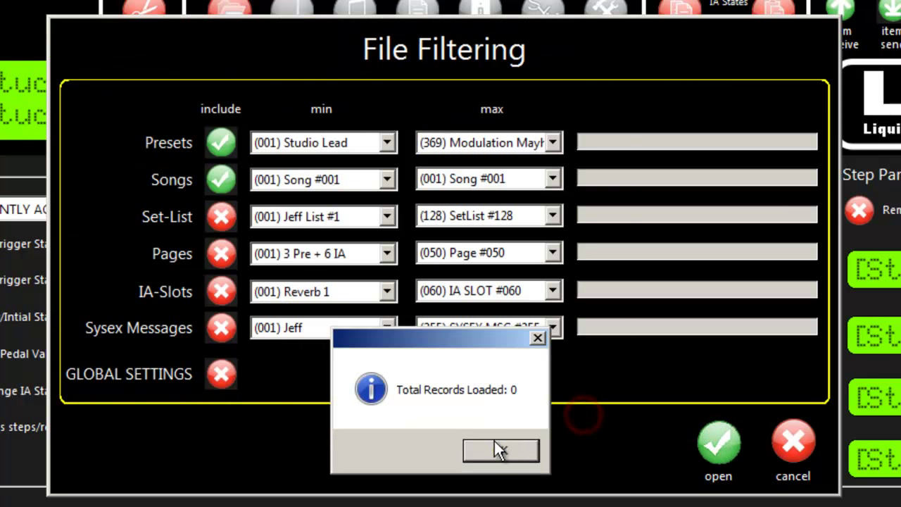
Dismiss the zero-records notice, toggle the include checkmarks and restore full ranges for every category.
left_click(501, 450)
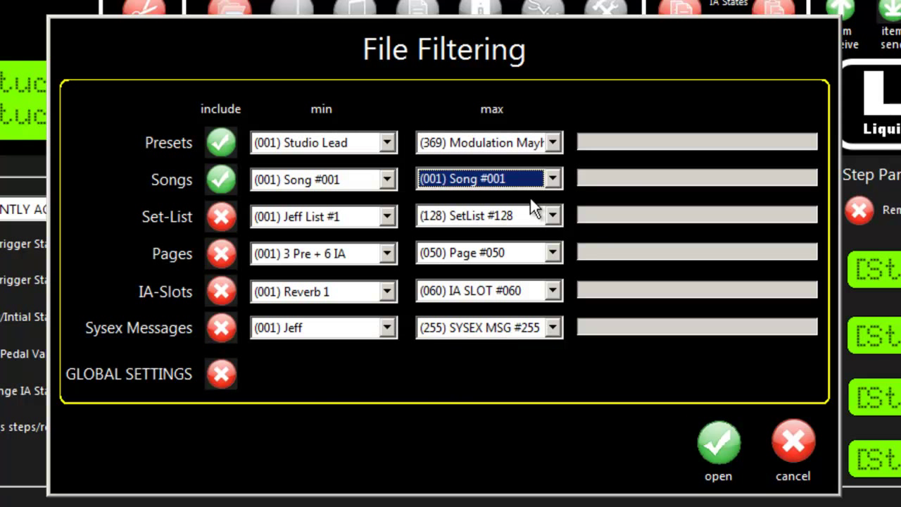
mouse_move(292, 204)
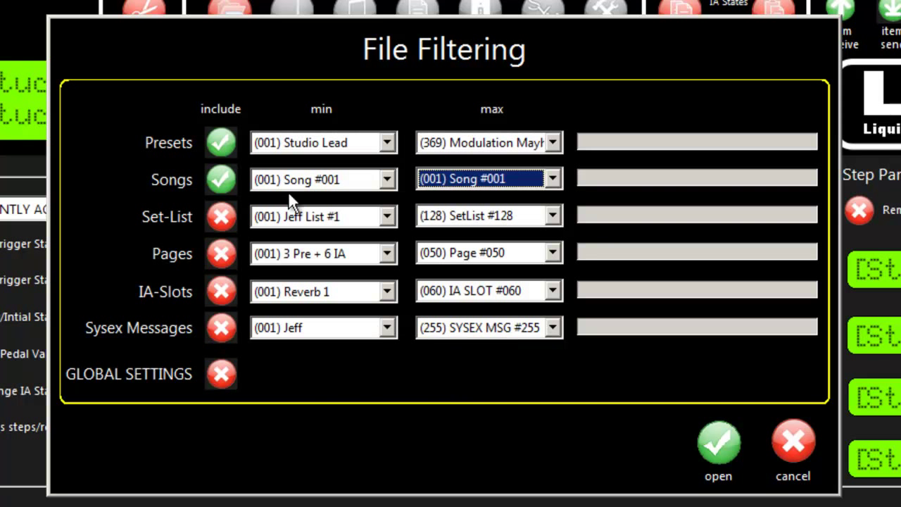
mouse_move(532, 177)
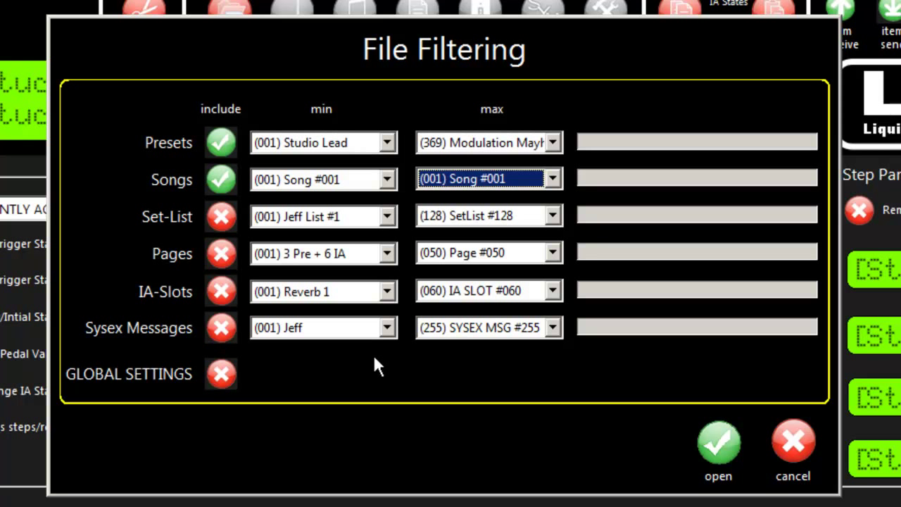
mouse_move(266, 297)
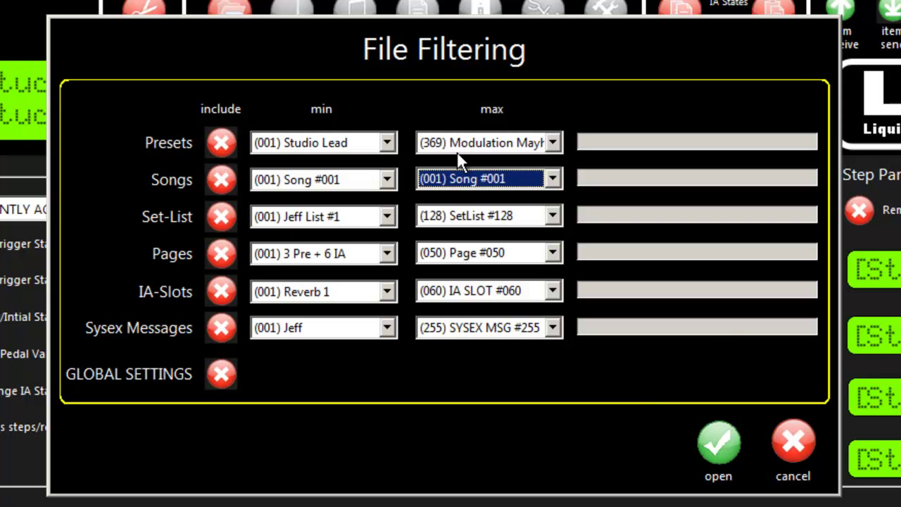
mouse_move(312, 245)
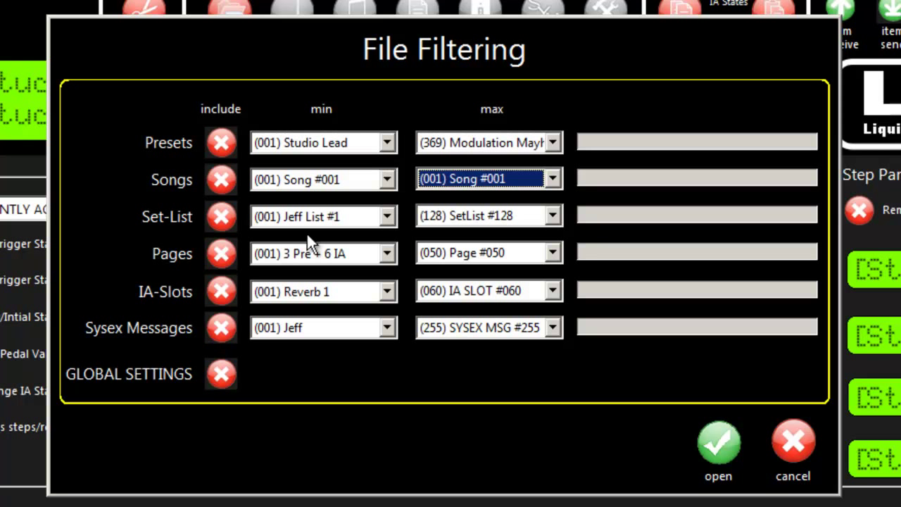
mouse_move(266, 185)
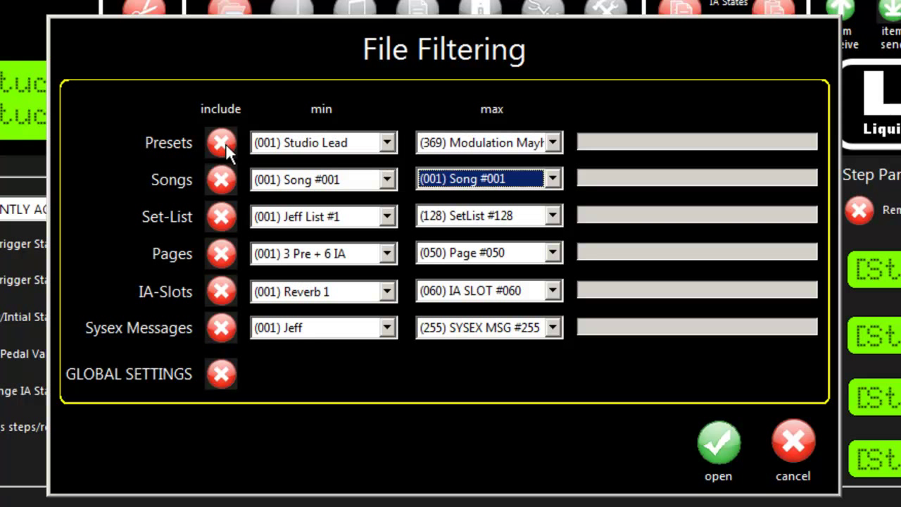
mouse_move(223, 360)
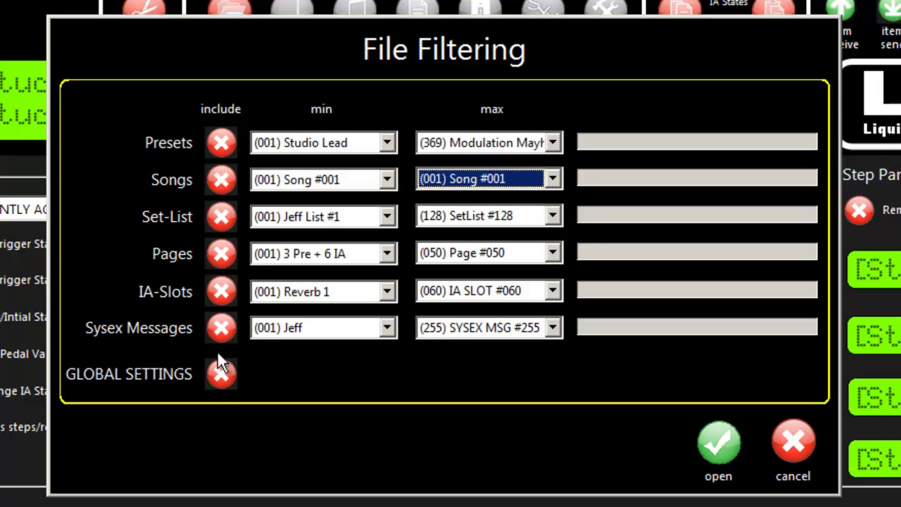
mouse_move(528, 344)
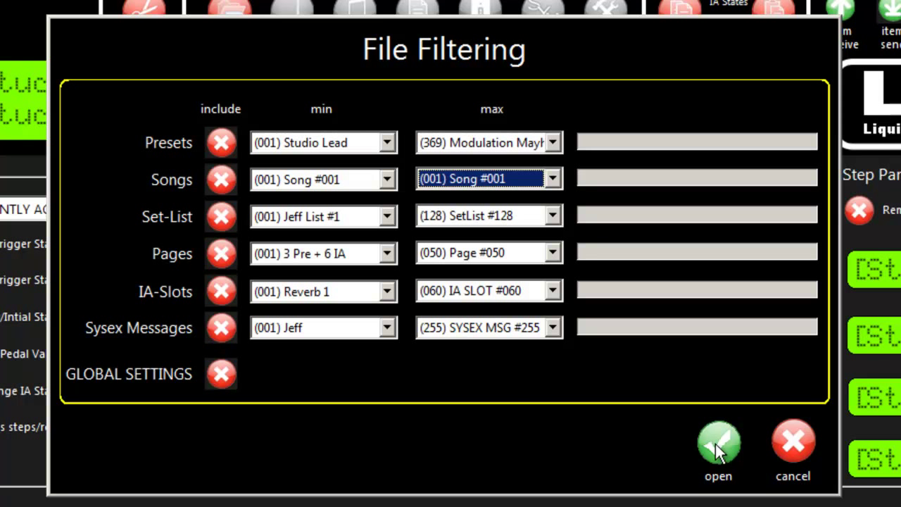
mouse_move(677, 451)
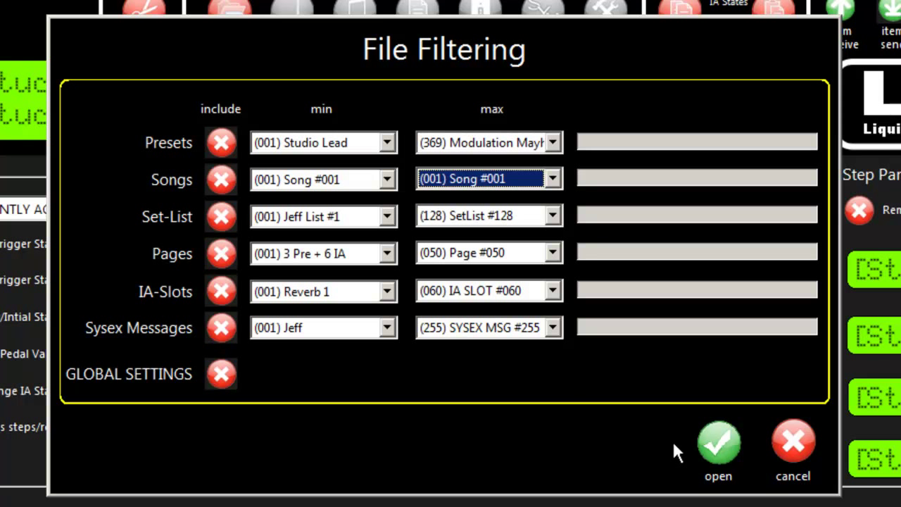
mouse_move(718, 448)
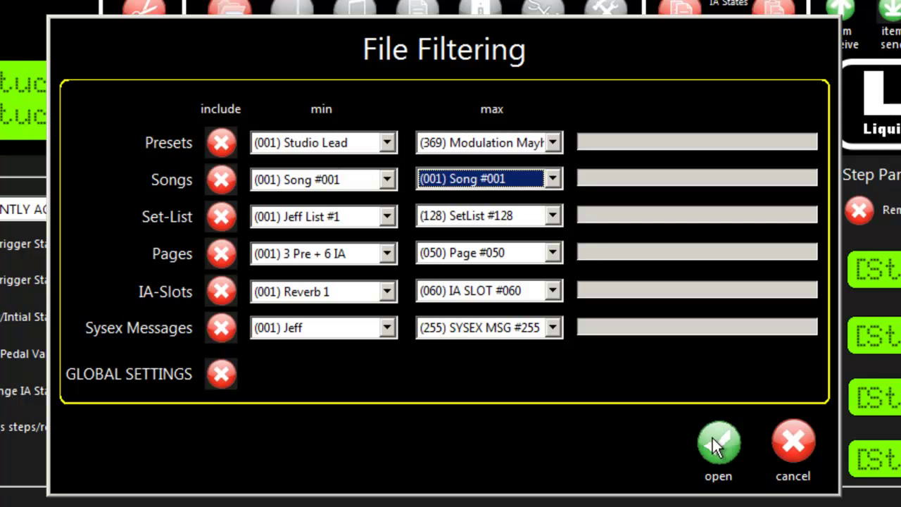
mouse_move(399, 318)
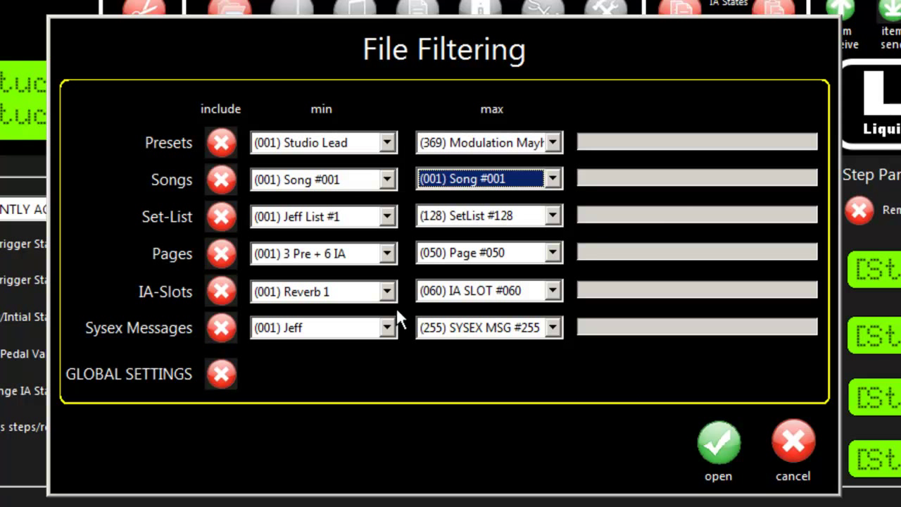
mouse_move(512, 366)
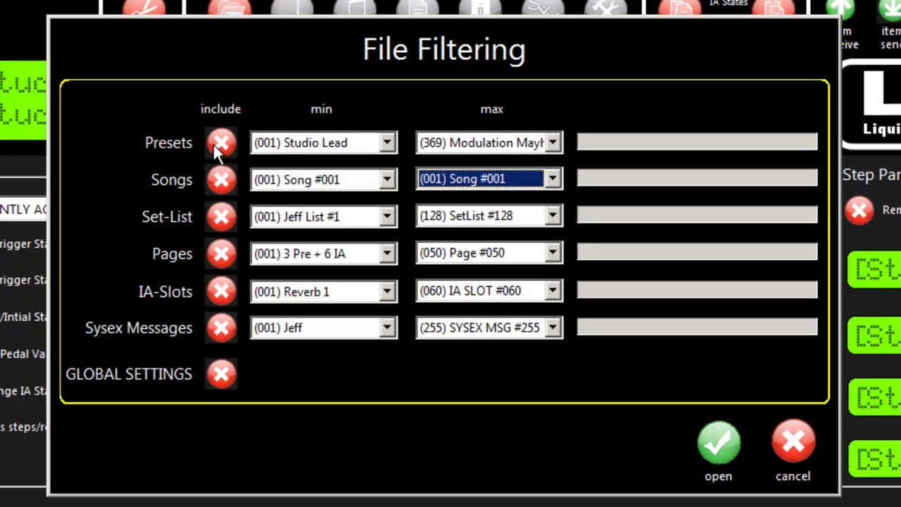
mouse_move(252, 295)
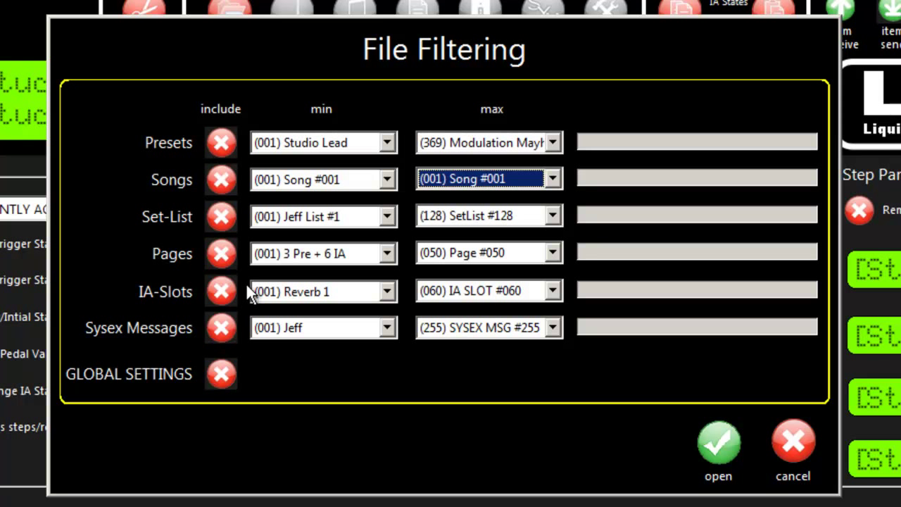
left_click(220, 142)
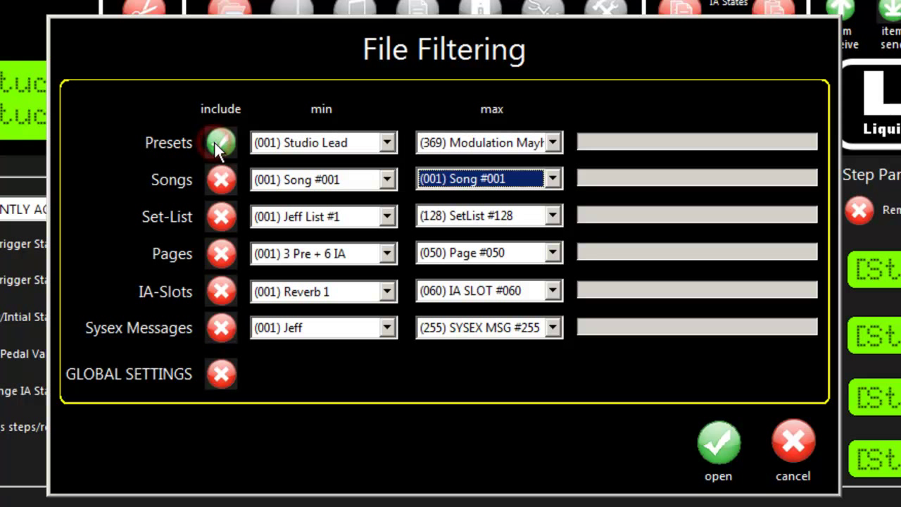
left_click(220, 142)
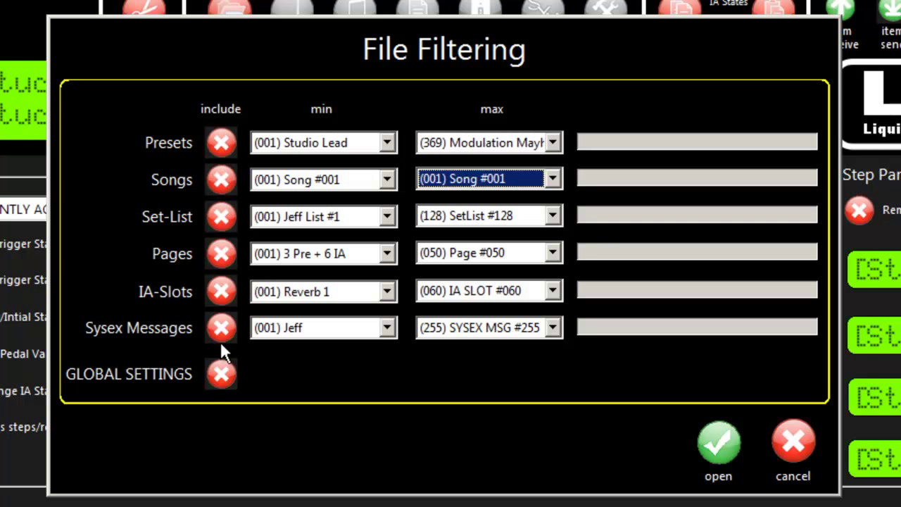
mouse_move(506, 197)
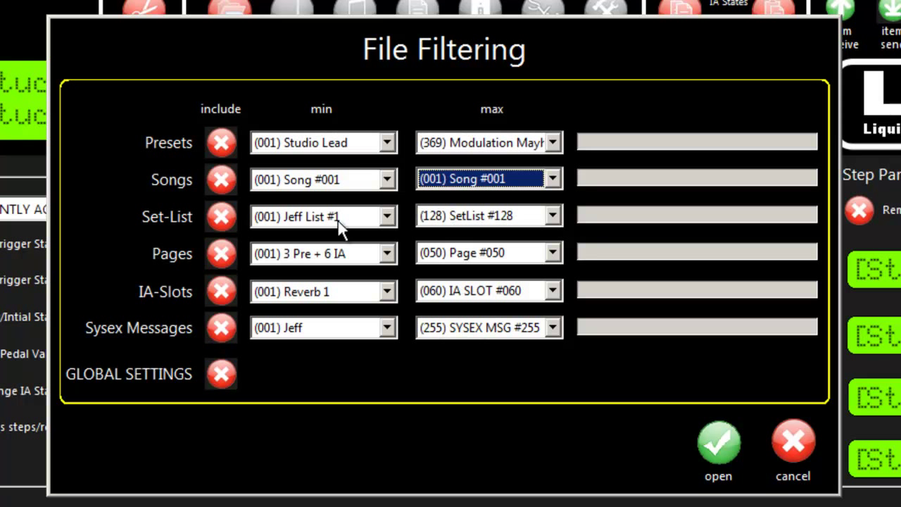
left_click(221, 217)
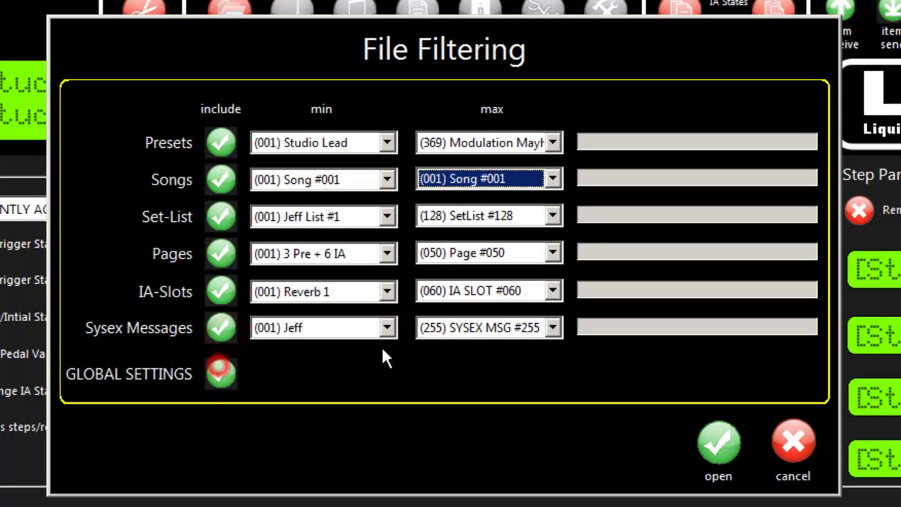
left_click(220, 371)
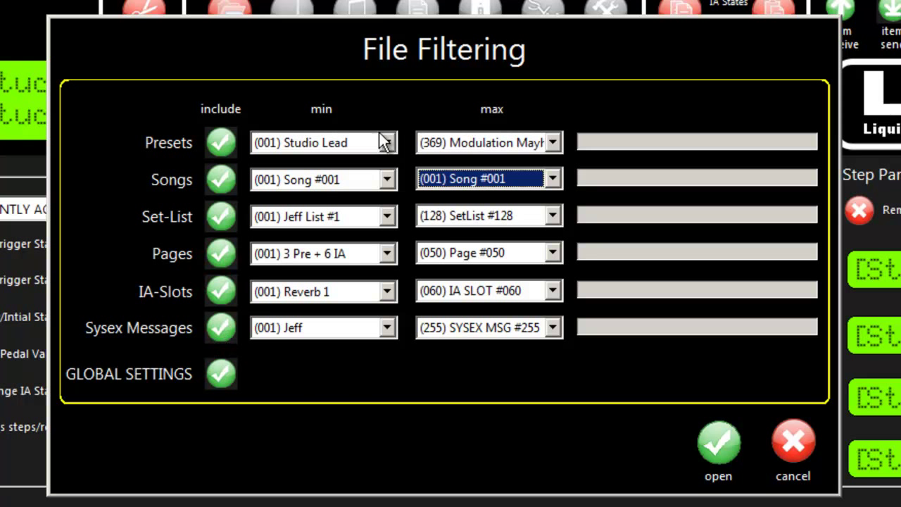
mouse_move(496, 335)
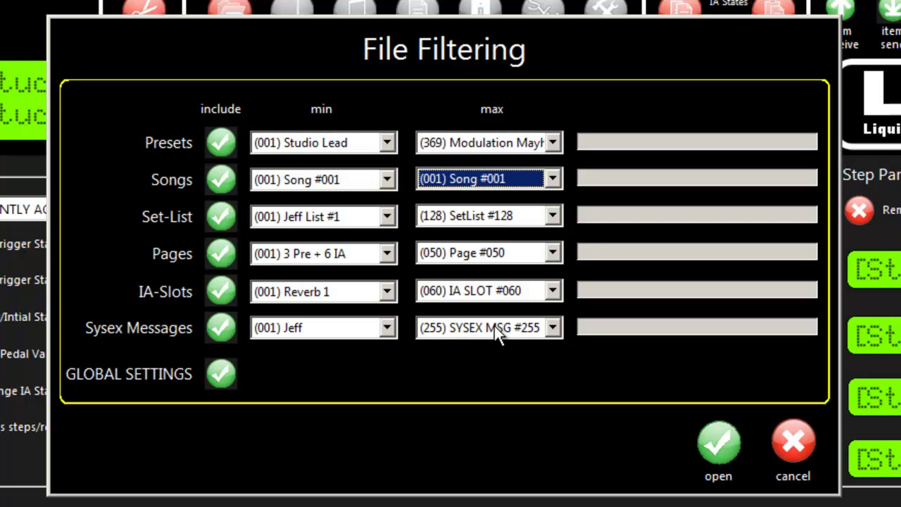
left_click(792, 442)
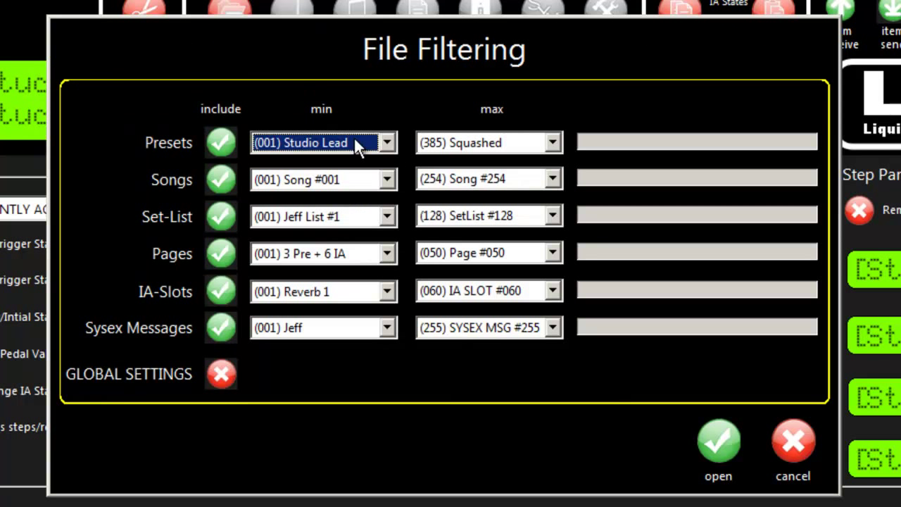
mouse_move(338, 181)
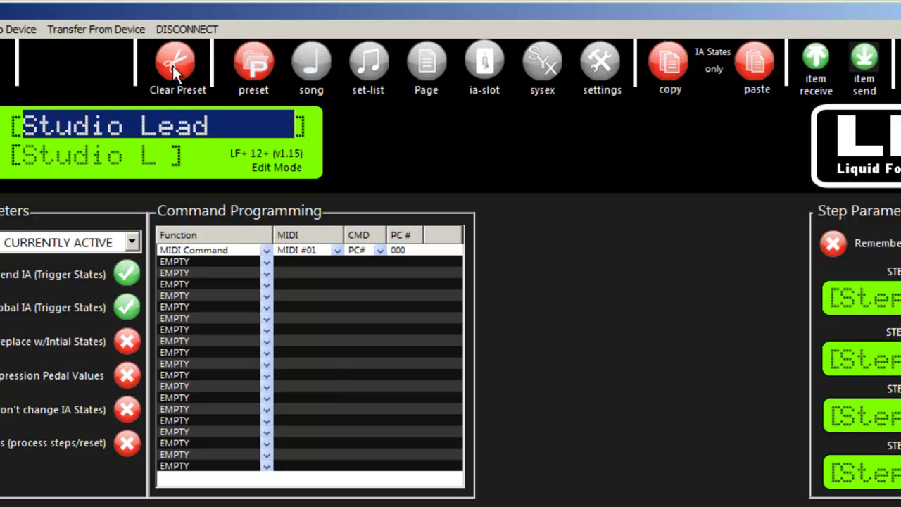
Clear the current preset record and select the name 'Studio Lead' for renaming.
left_click(177, 62)
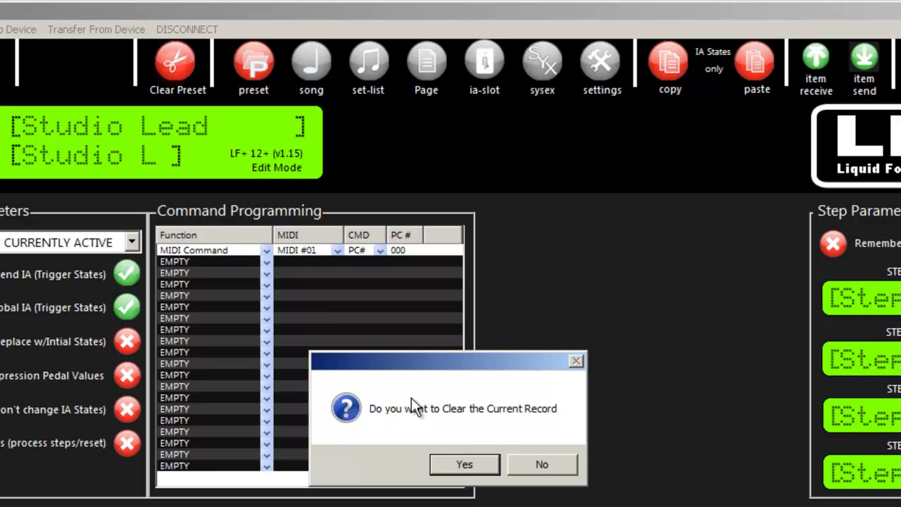
left_click(465, 465)
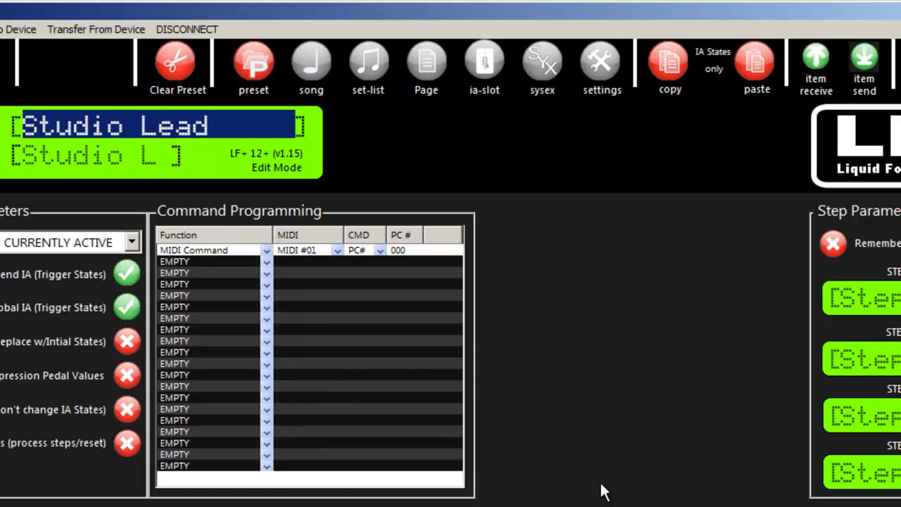
mouse_move(77, 149)
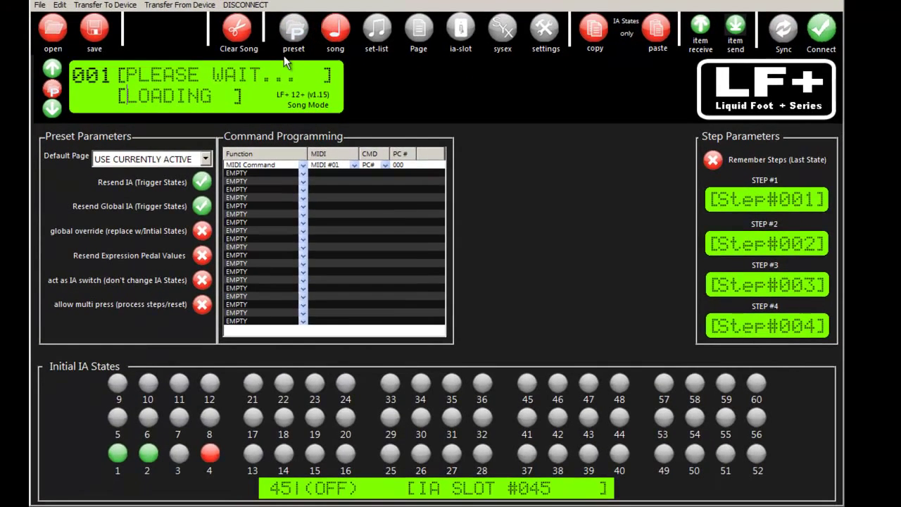
Go to the first song, step to a later one, then switch to the first set list.
left_click(335, 31)
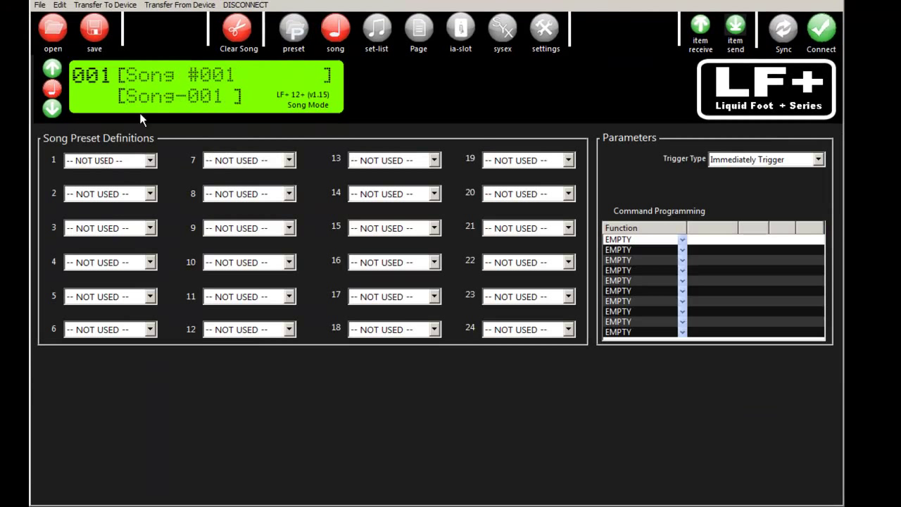
left_click(53, 110)
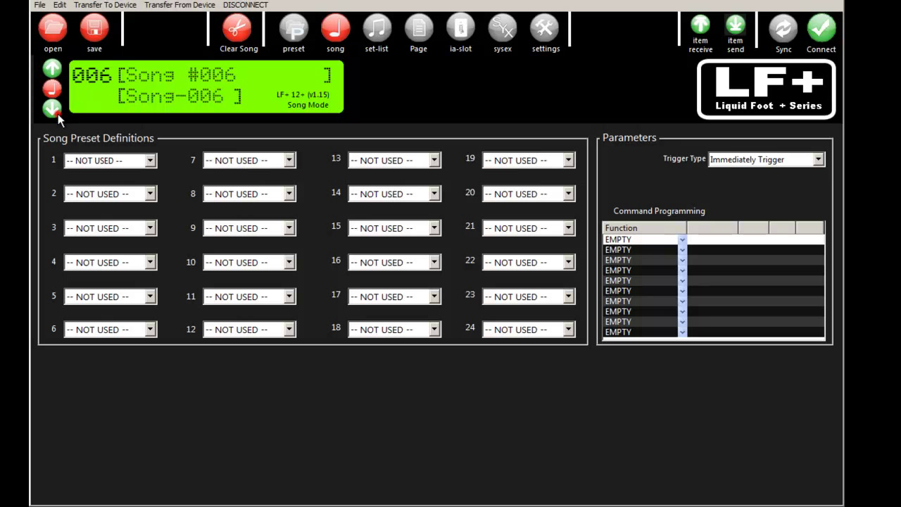
left_click(375, 31)
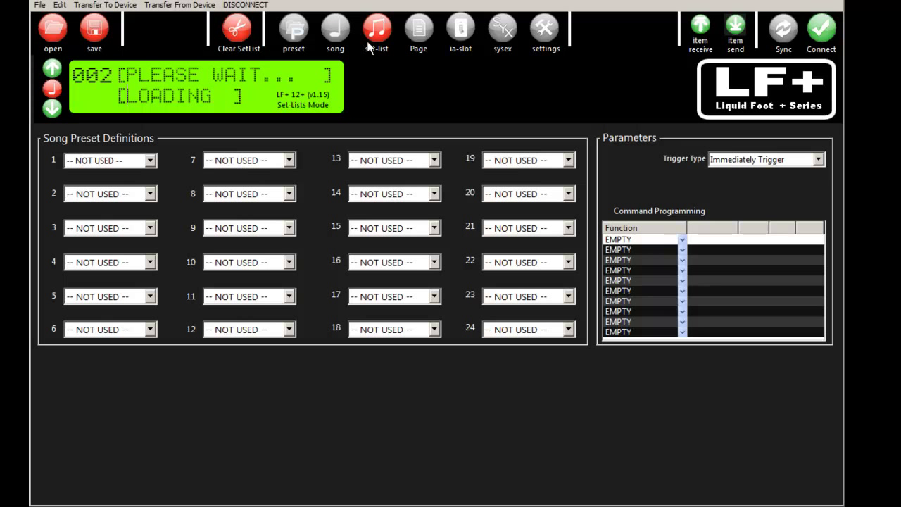
left_click(376, 31)
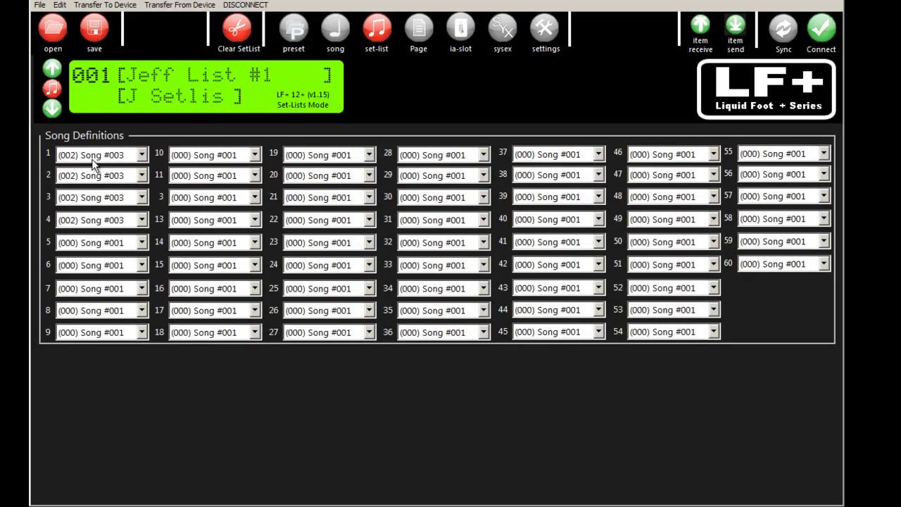
Step between set lists, return to the first, and peek at the song choices for slot 1.
left_click(50, 110)
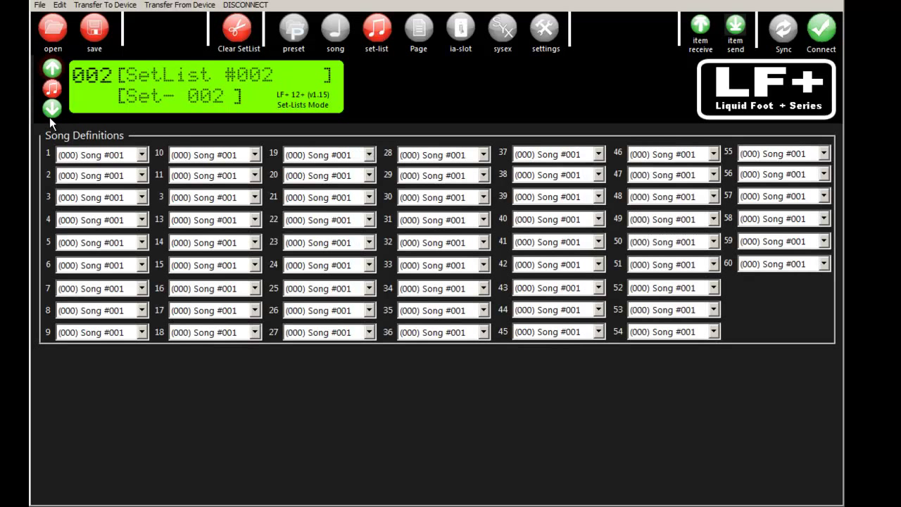
left_click(52, 67)
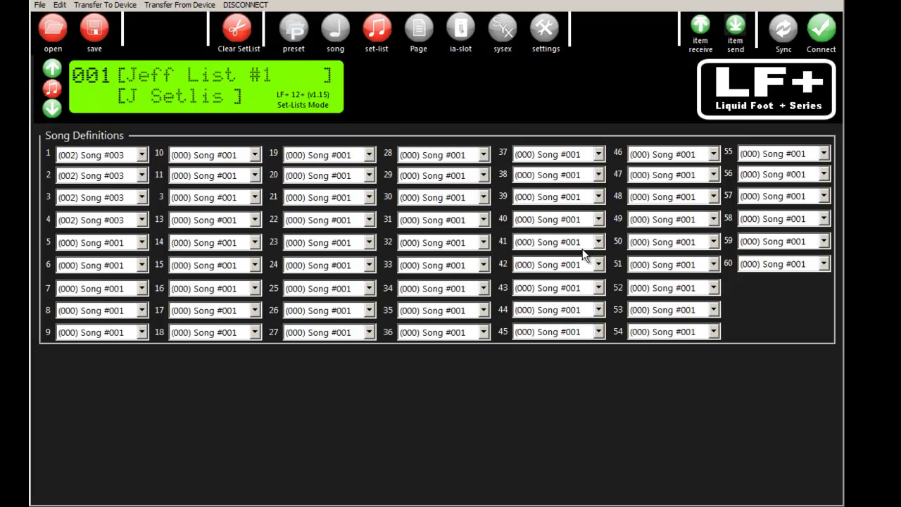
left_click(141, 154)
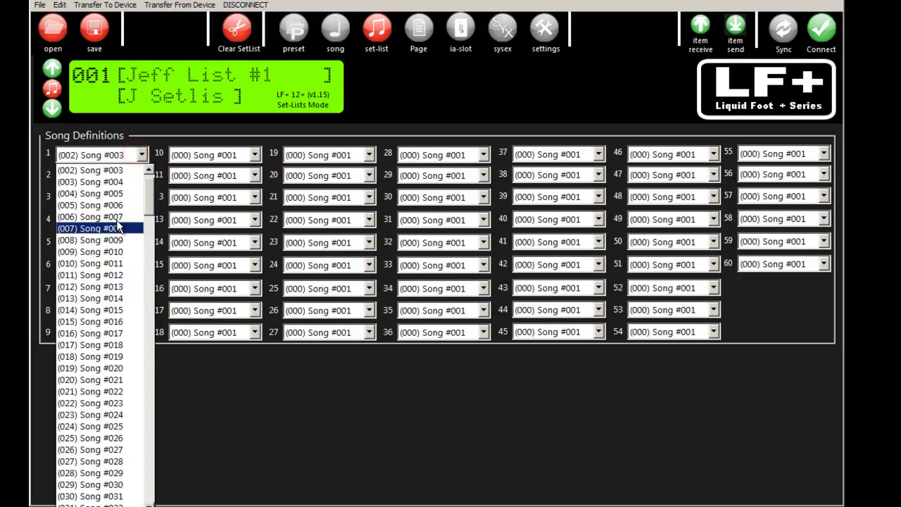
left_click(418, 31)
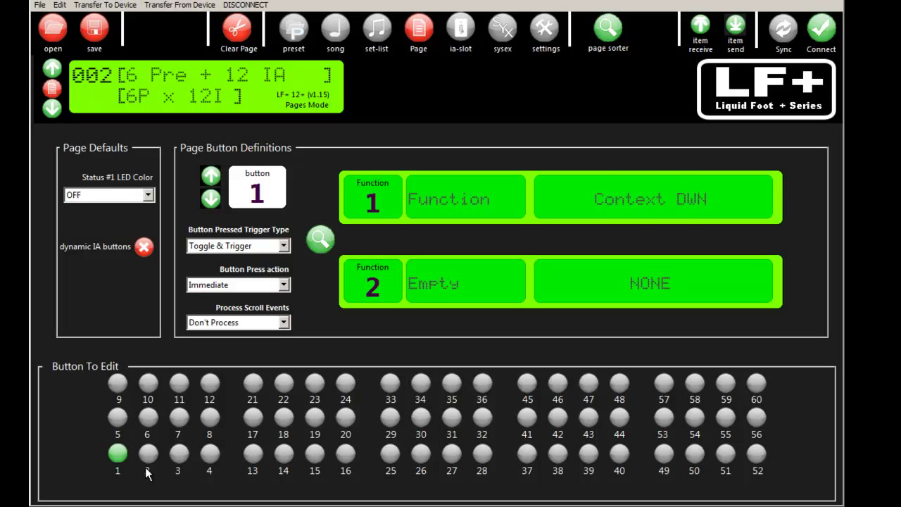
Select button 1 of page 002 '6 Pre + 12 IA' and review its trigger and function fields.
left_click(146, 454)
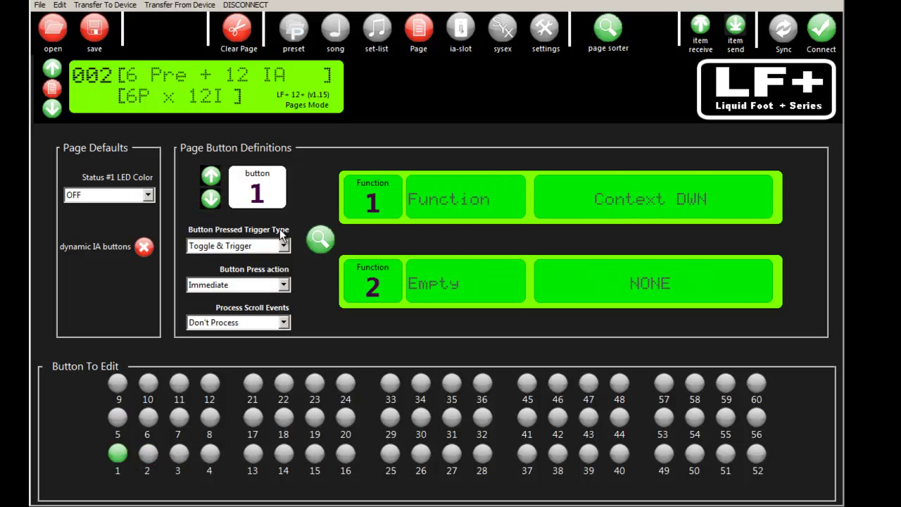
left_click(464, 199)
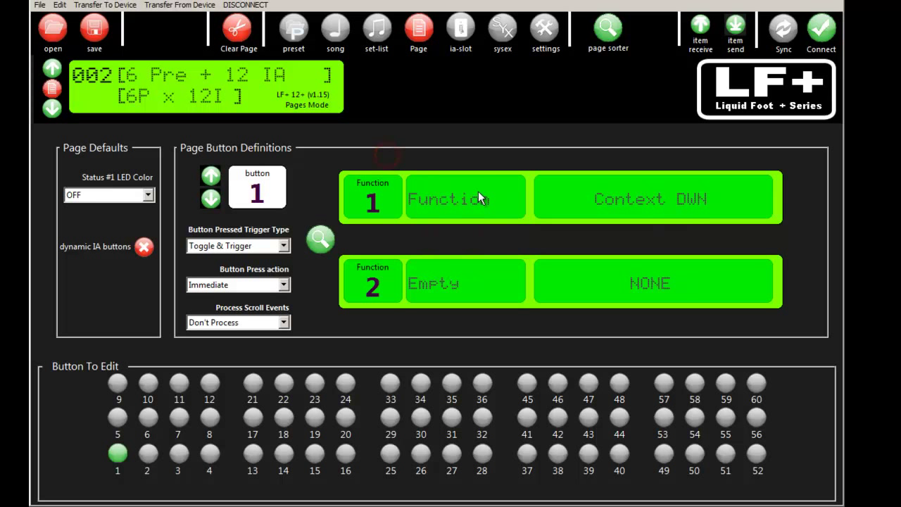
mouse_move(450, 59)
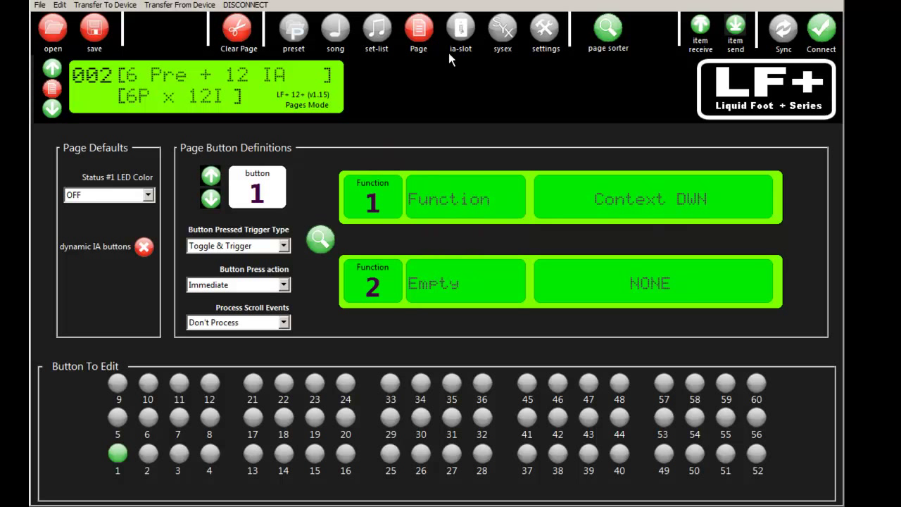
mouse_move(461, 39)
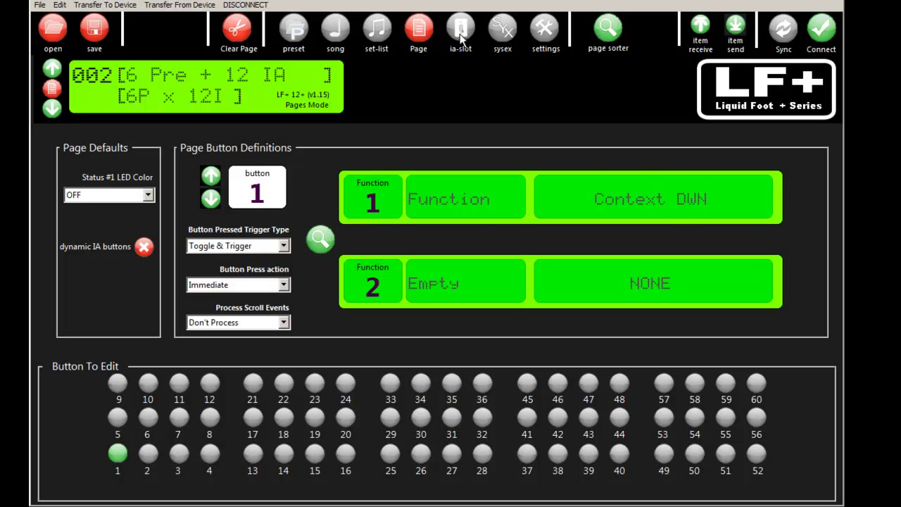
Review IA slot 001 Reverb 1 in the IA slot editor, then bring up Sysex Mode.
left_click(460, 28)
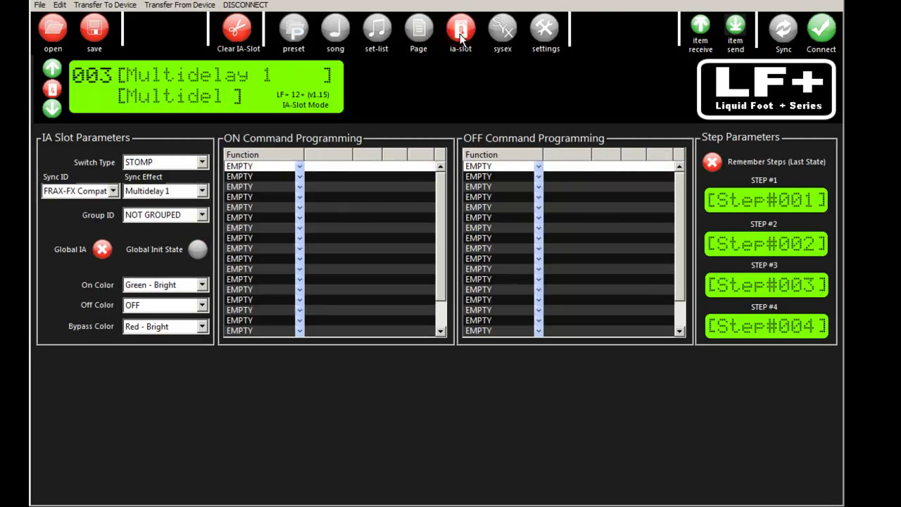
mouse_move(96, 86)
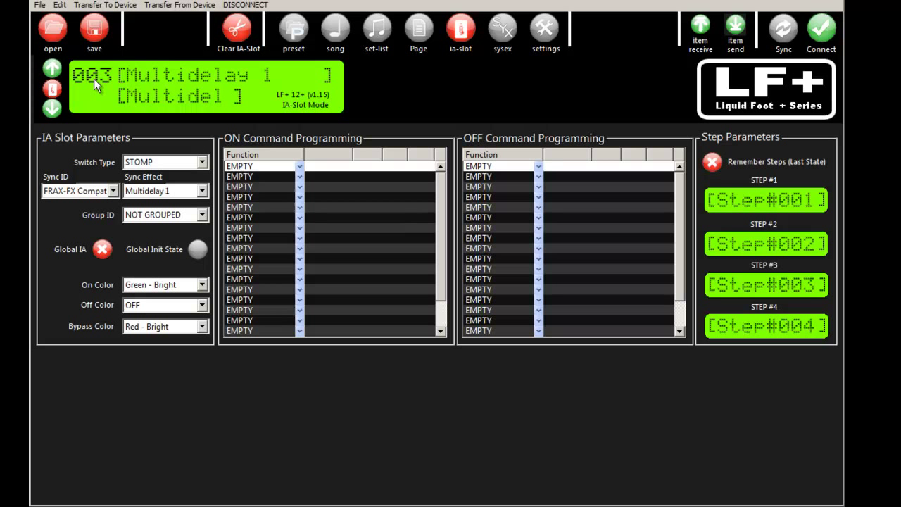
left_click(52, 109)
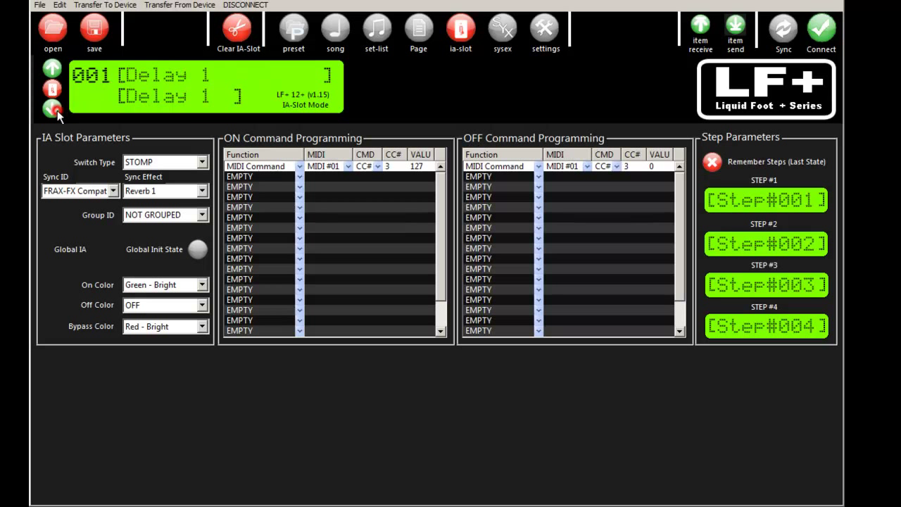
left_click(54, 110)
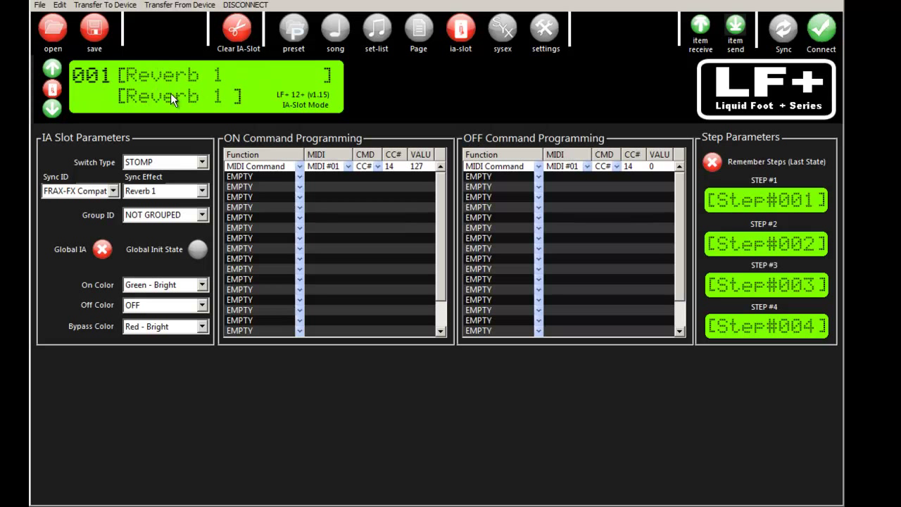
mouse_move(463, 94)
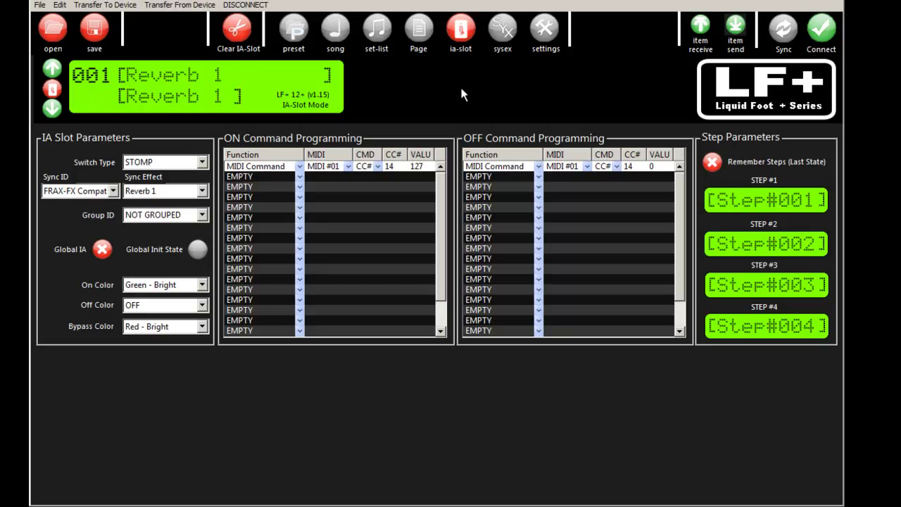
mouse_move(588, 76)
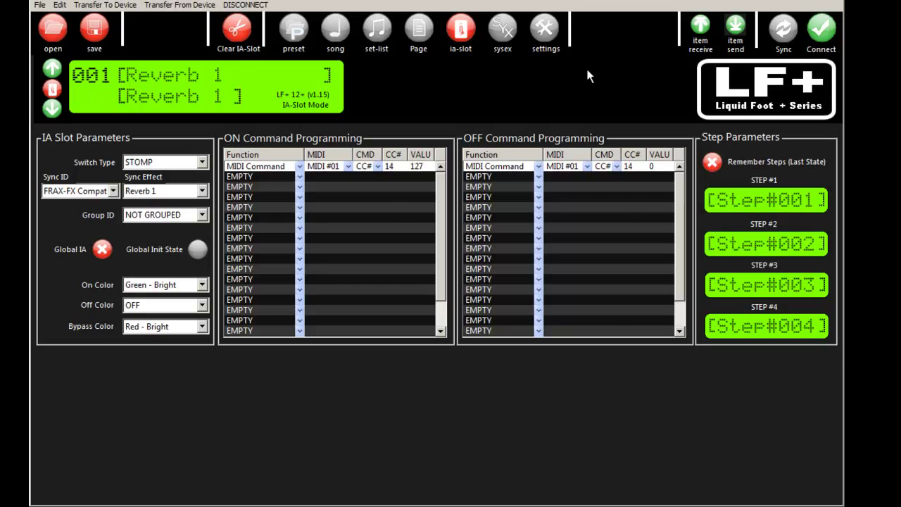
left_click(502, 28)
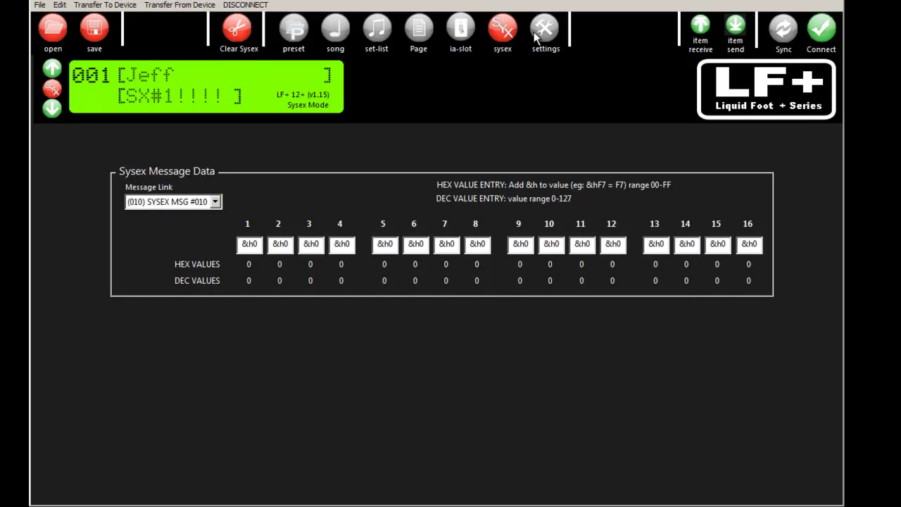
View the global device settings, disconnect and reconnect the foot controller, then go to page 001.
left_click(546, 31)
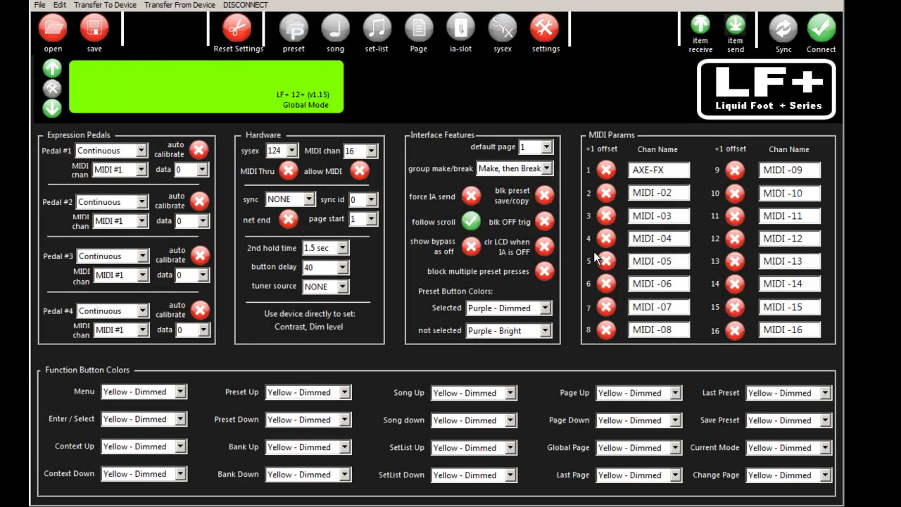
mouse_move(365, 82)
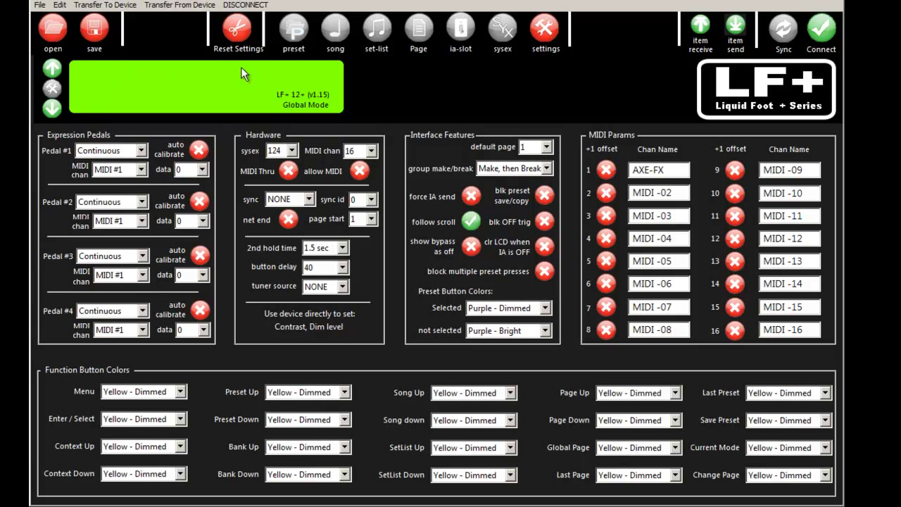
mouse_move(135, 80)
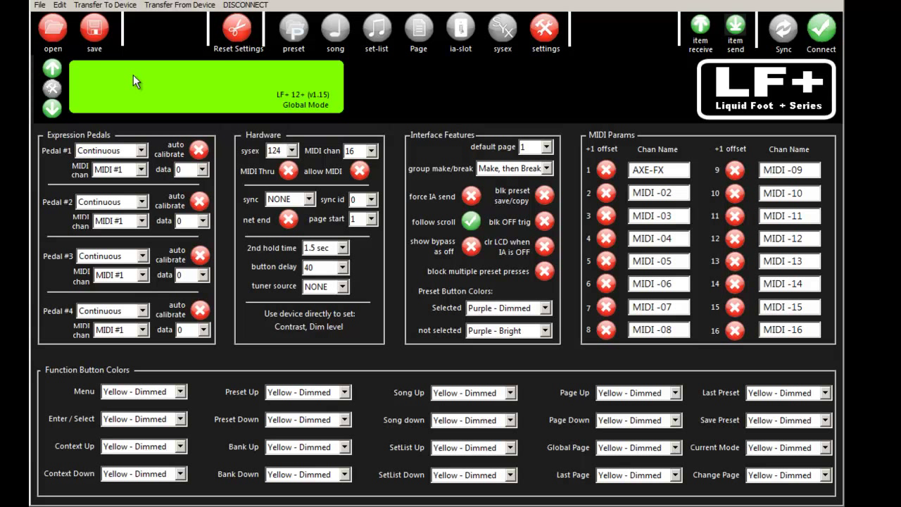
mouse_move(309, 90)
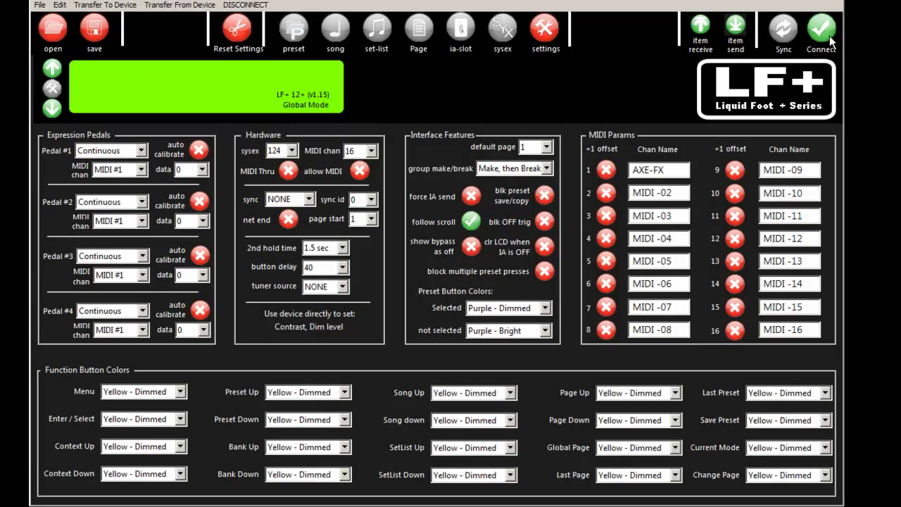
left_click(821, 30)
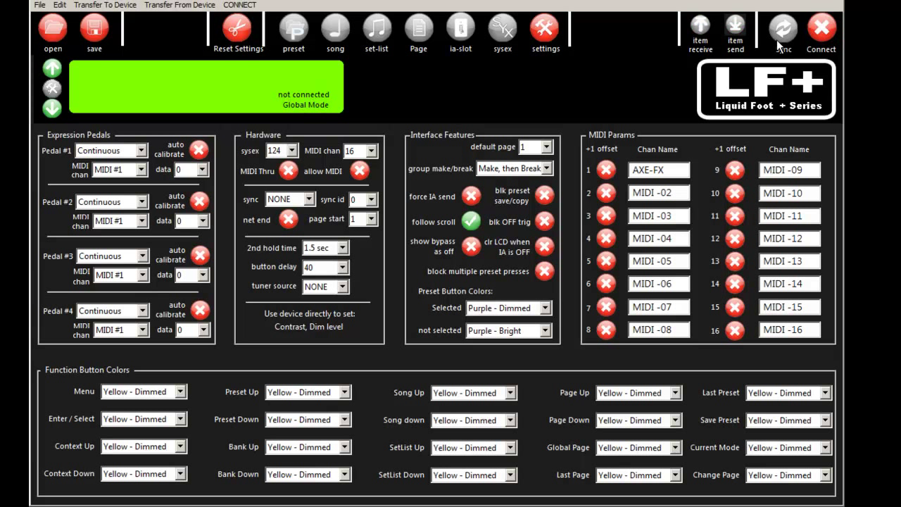
left_click(820, 30)
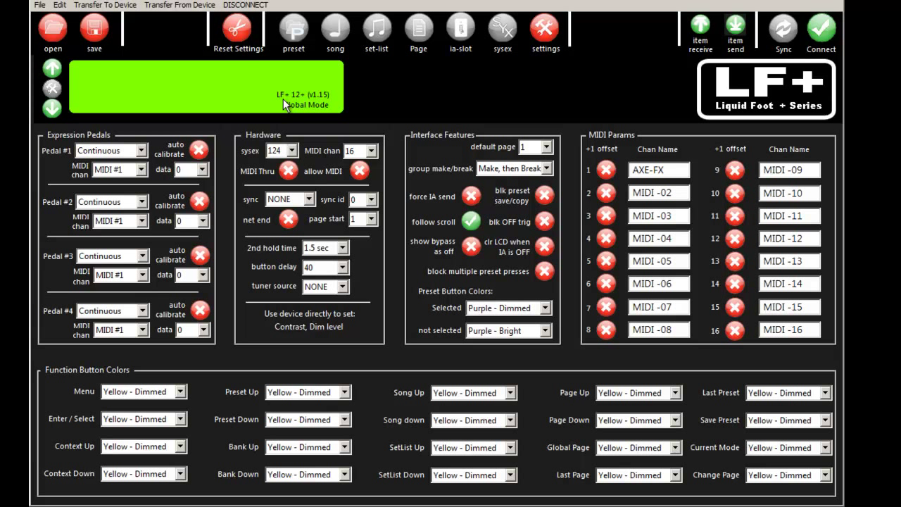
mouse_move(316, 104)
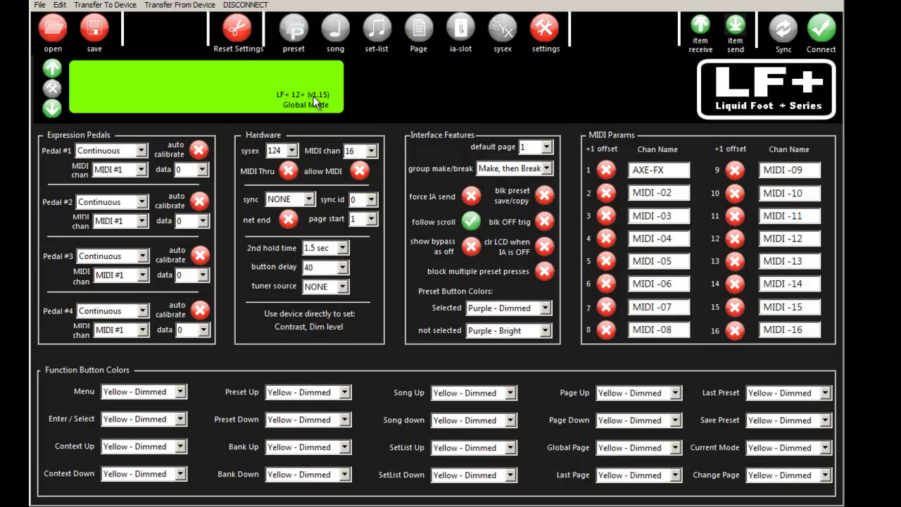
mouse_move(345, 90)
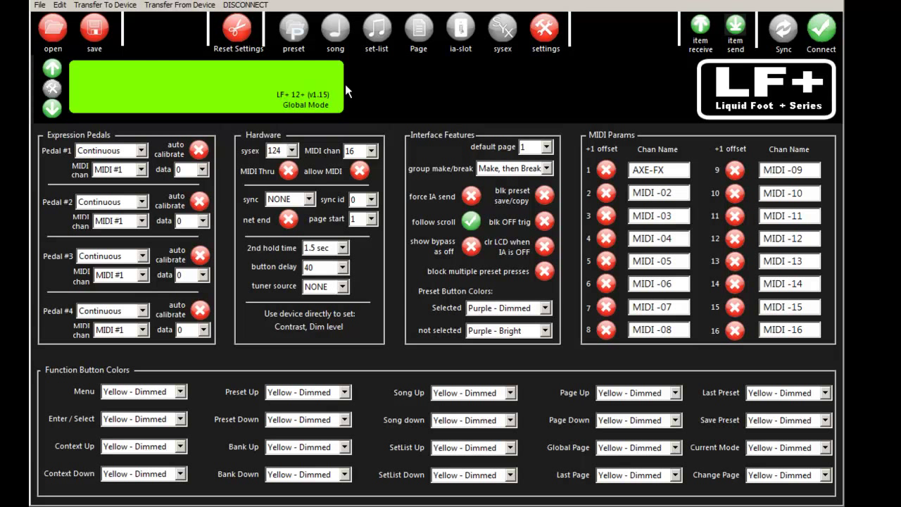
left_click(292, 31)
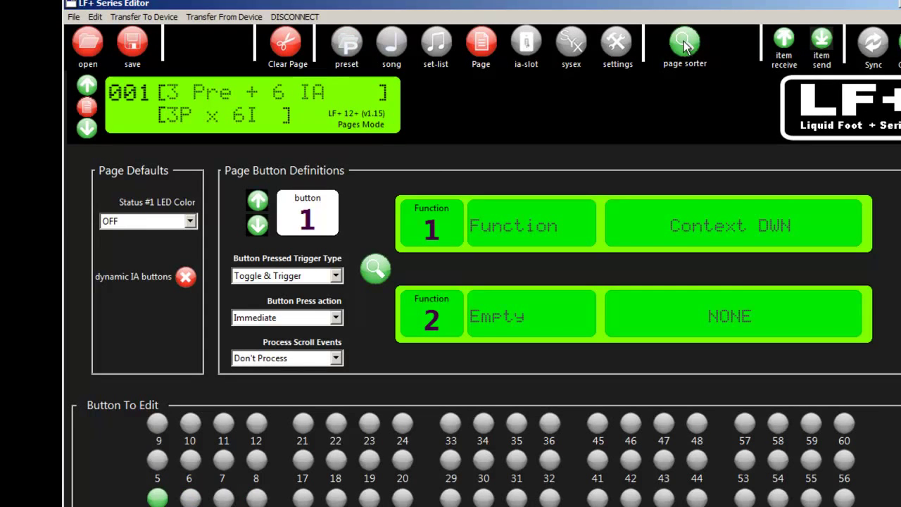
Review the item receive/send buttons and return to preset edit mode for 001 'Studio Lead'.
left_click(684, 42)
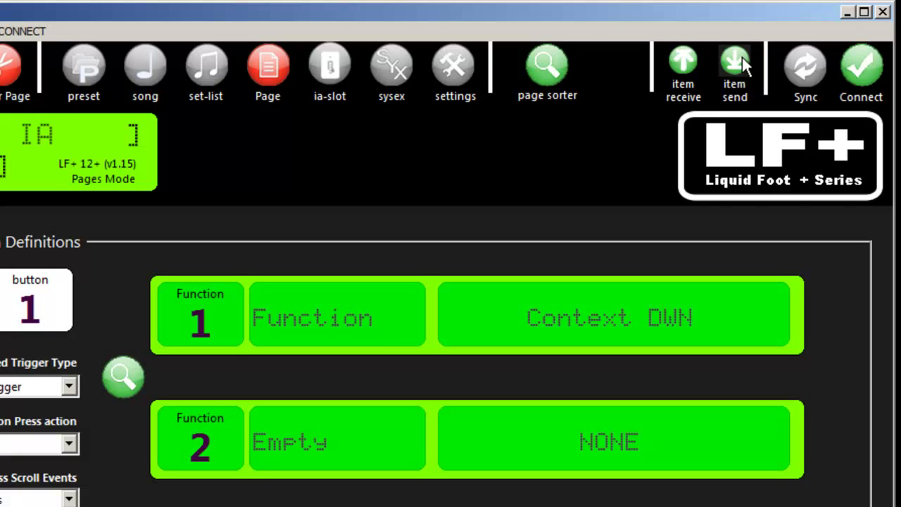
mouse_move(804, 74)
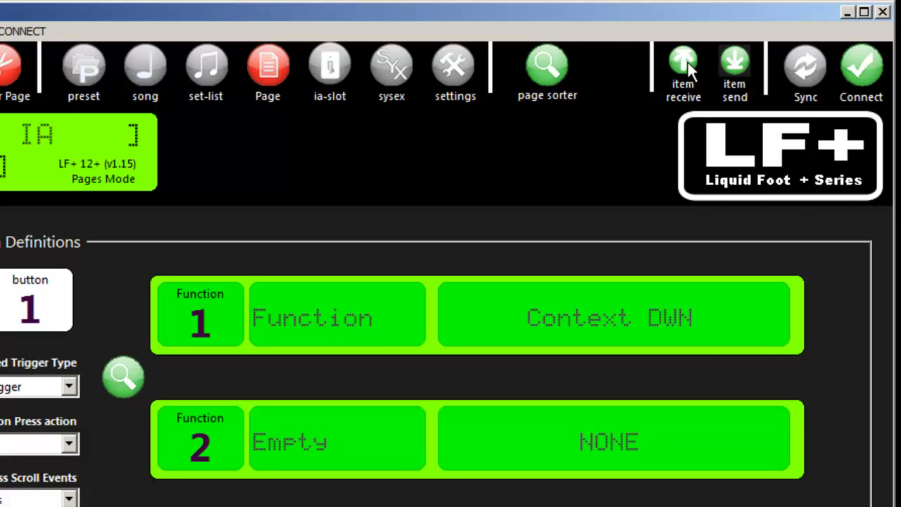
left_click(83, 67)
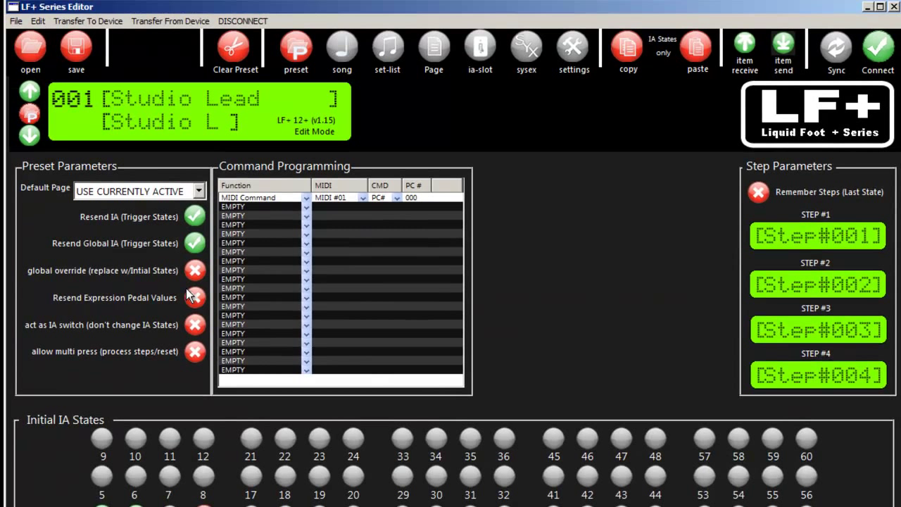
Toggle the global override option on and back off.
left_click(194, 270)
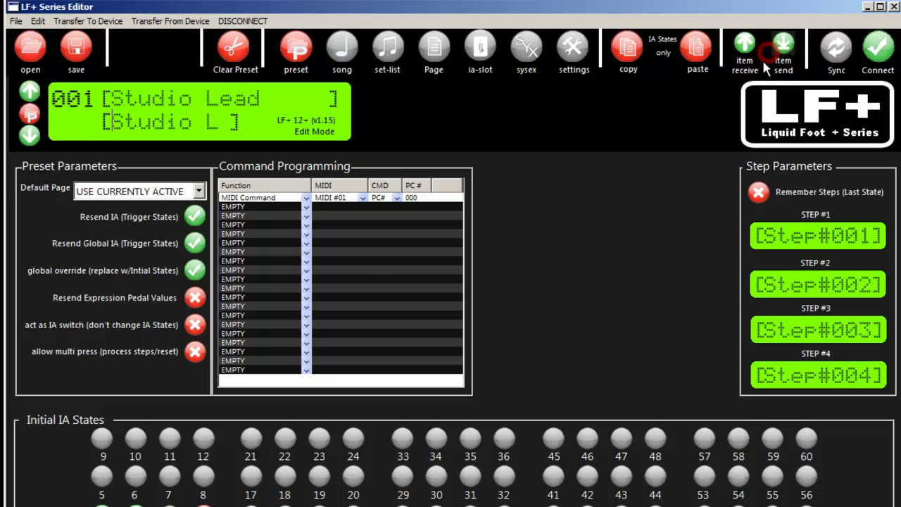
mouse_move(777, 77)
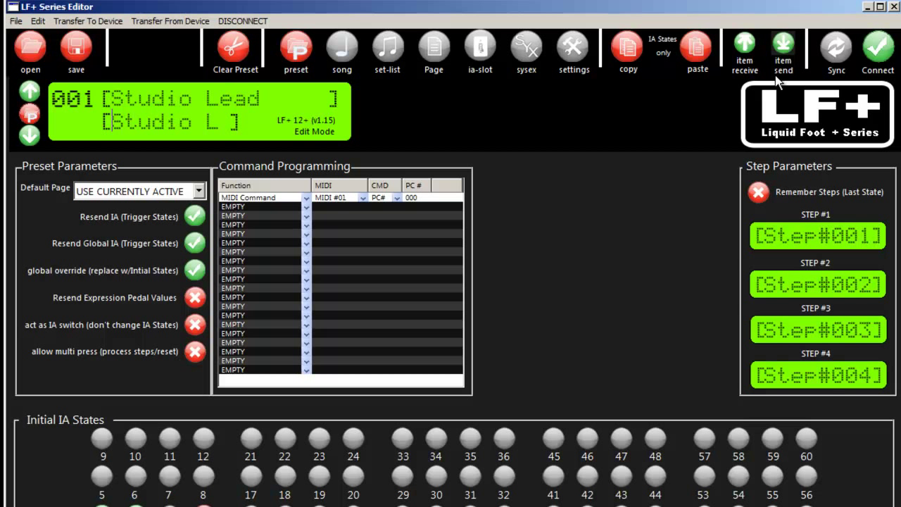
mouse_move(172, 301)
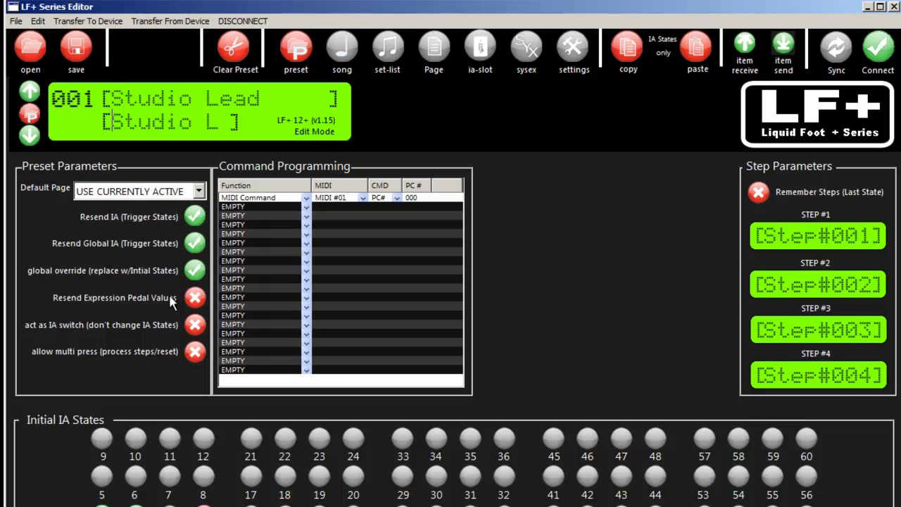
left_click(194, 270)
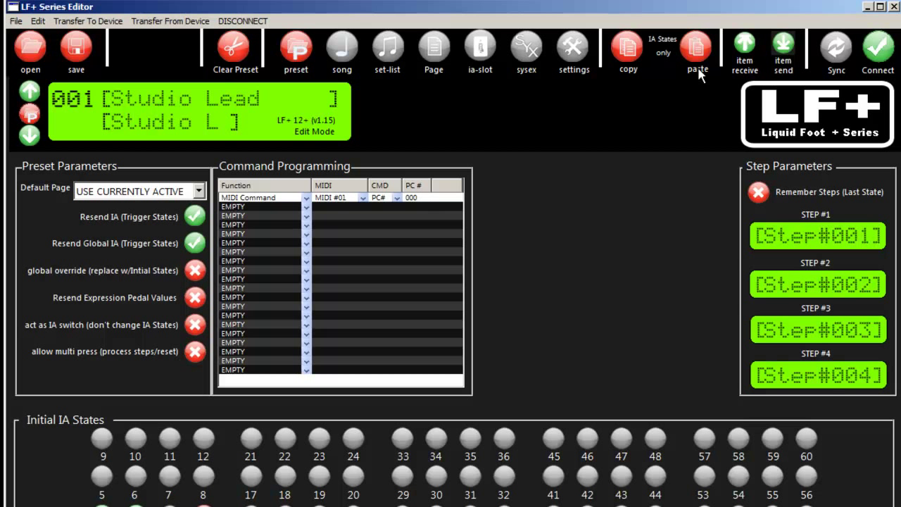
mouse_move(748, 110)
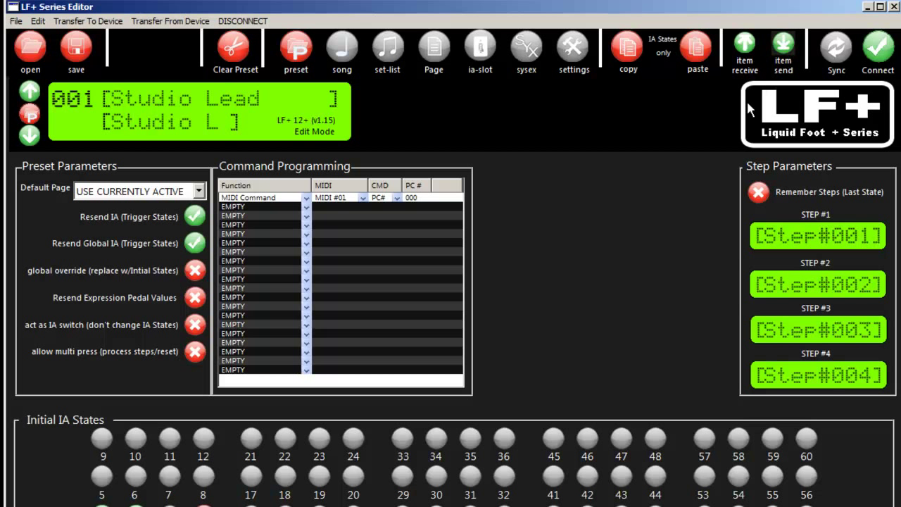
mouse_move(791, 86)
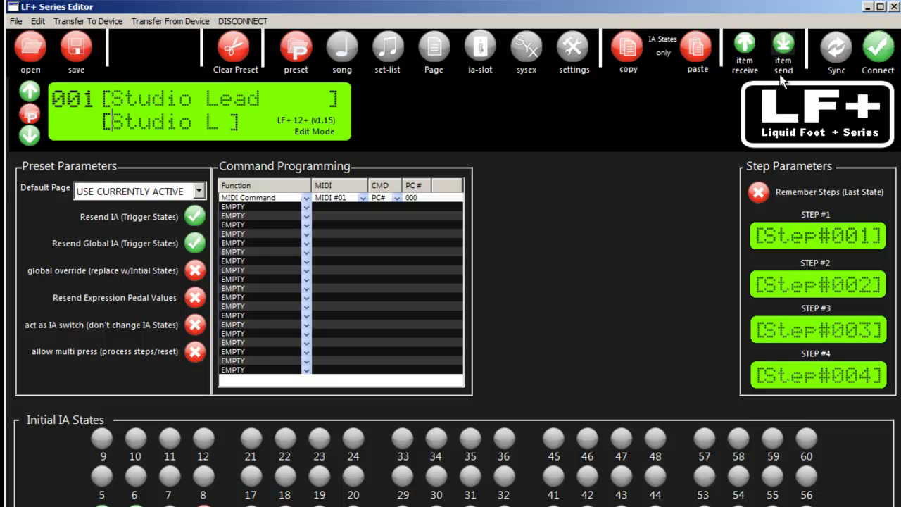
mouse_move(332, 466)
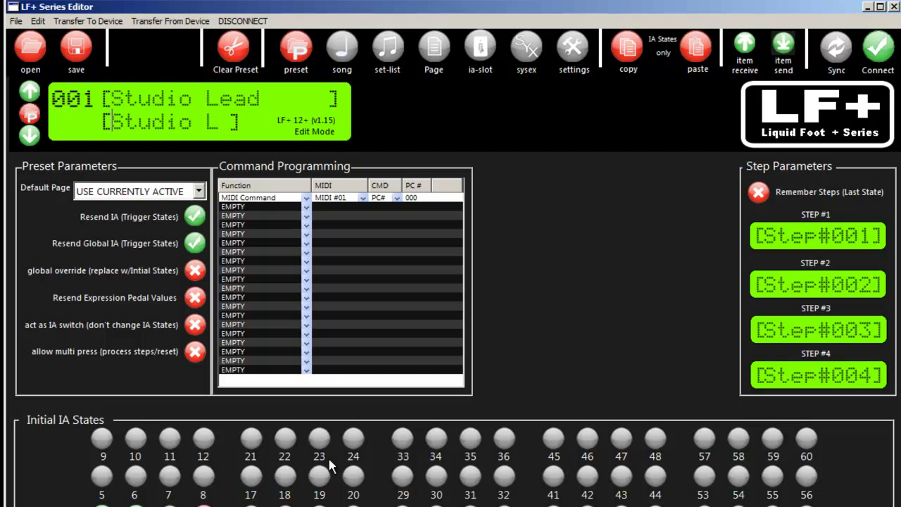
mouse_move(644, 101)
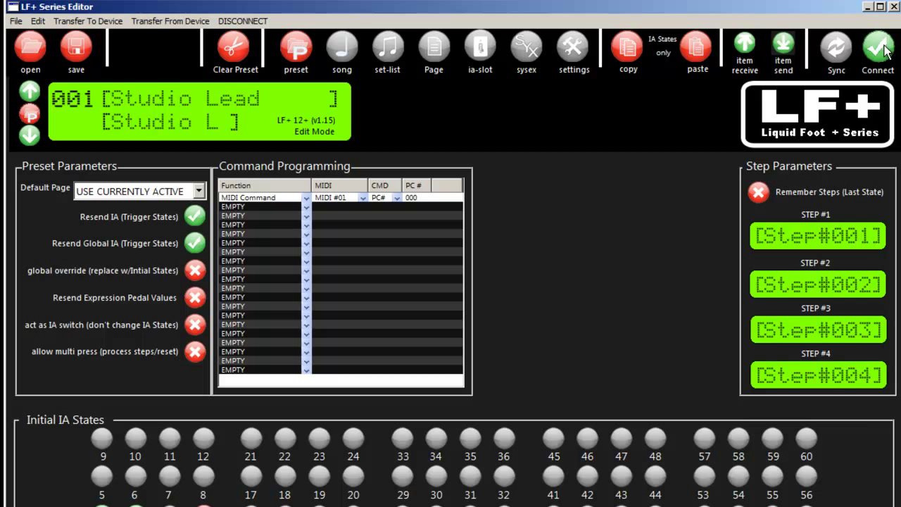
Disconnect from the pedal and show the Sync FROM LF+ include options.
left_click(879, 49)
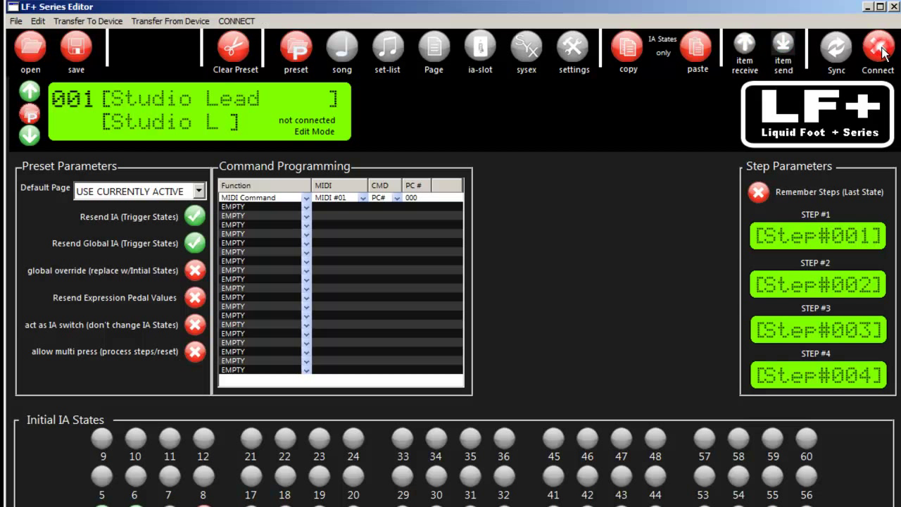
mouse_move(787, 44)
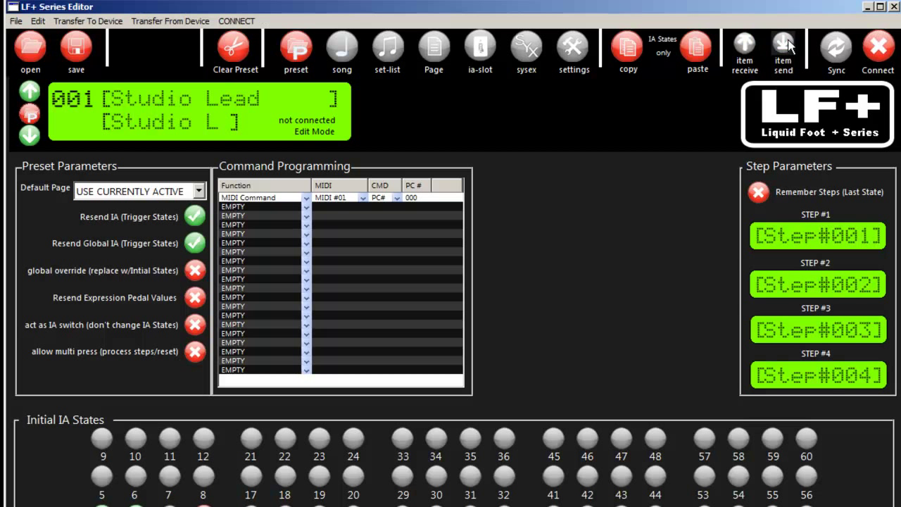
mouse_move(827, 51)
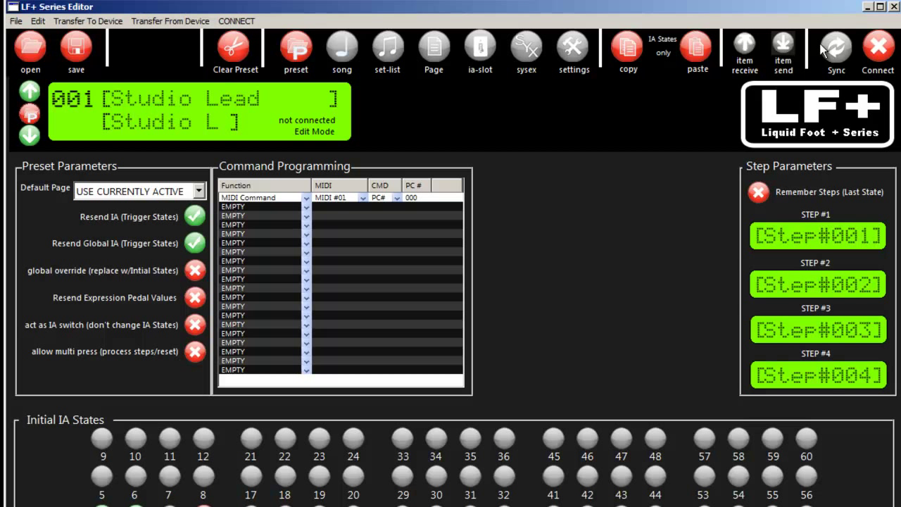
left_click(170, 21)
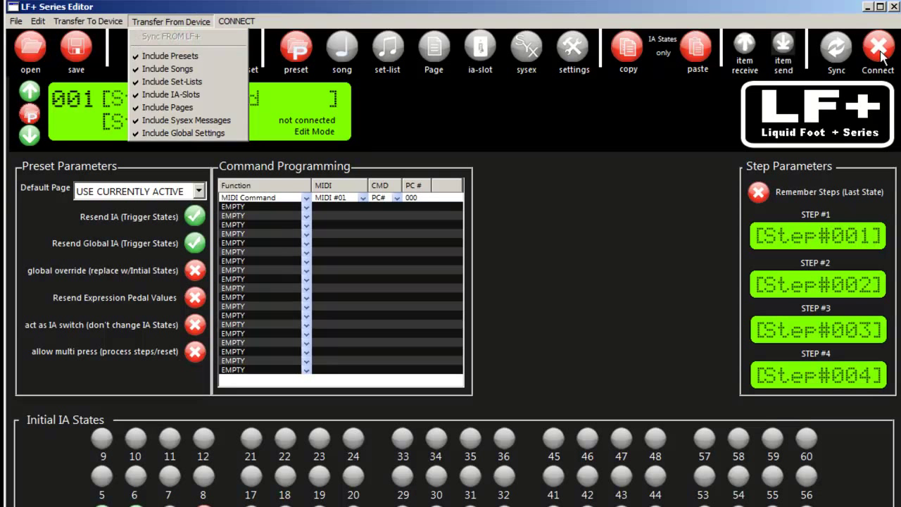
Reconnect to the pedal and step forward through the presets from Studio Lead.
left_click(879, 49)
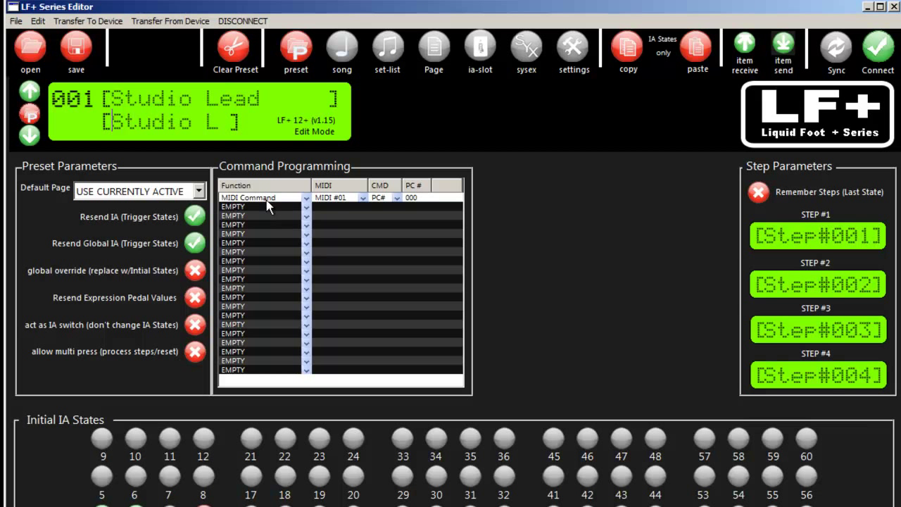
mouse_move(295, 54)
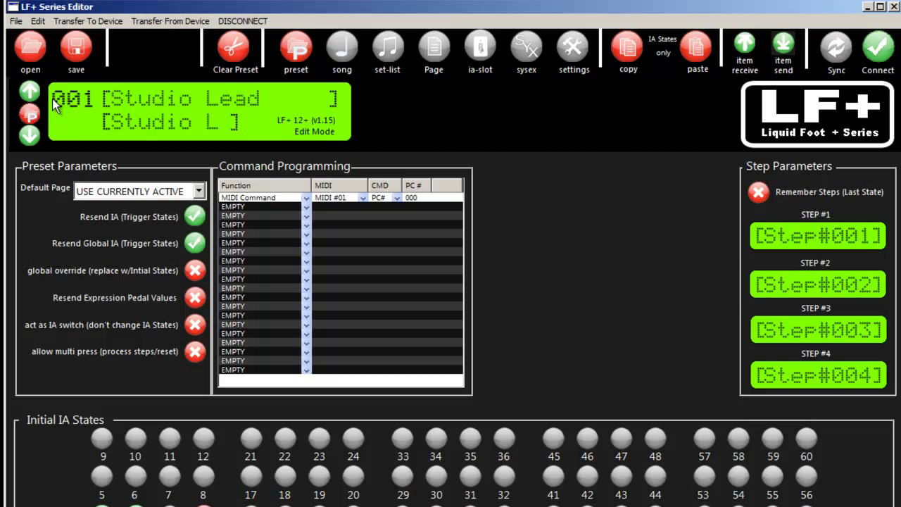
left_click(30, 92)
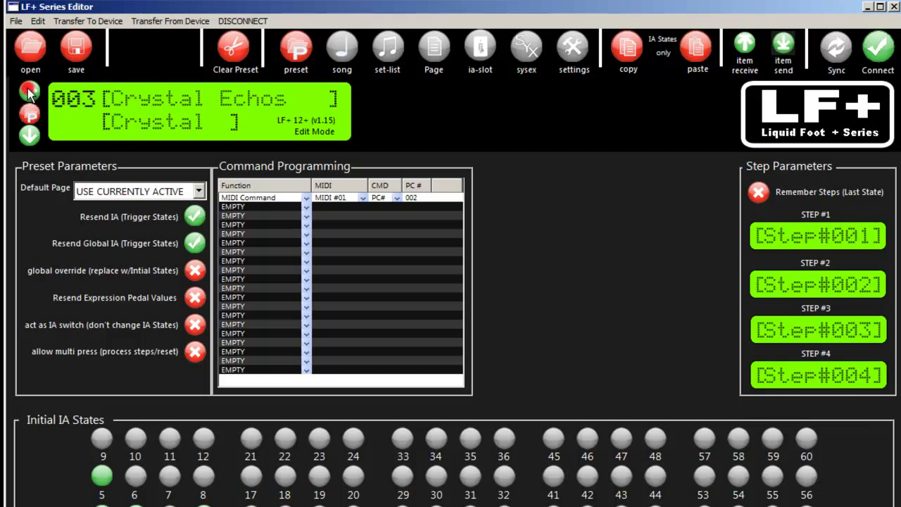
left_click(29, 91)
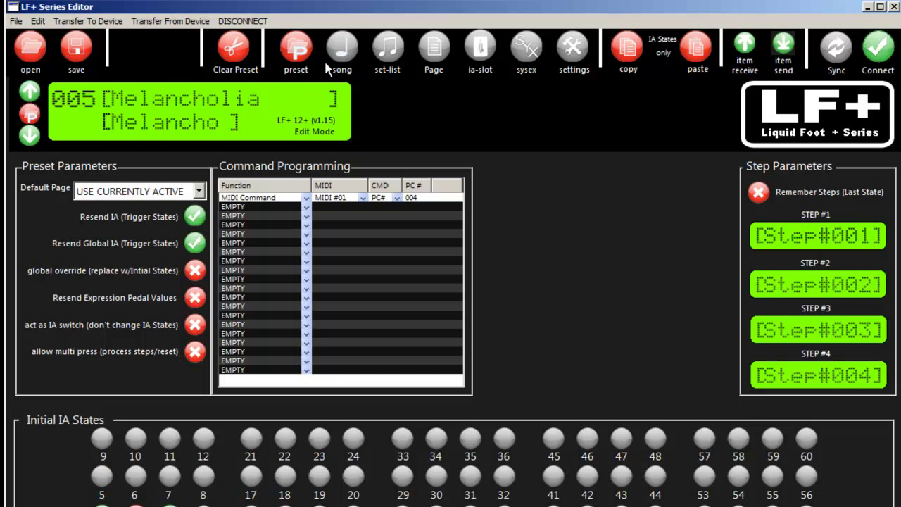
Visit the Reverb 1 IA slot, return to presets and step on to 004 'Another Brick'.
left_click(478, 50)
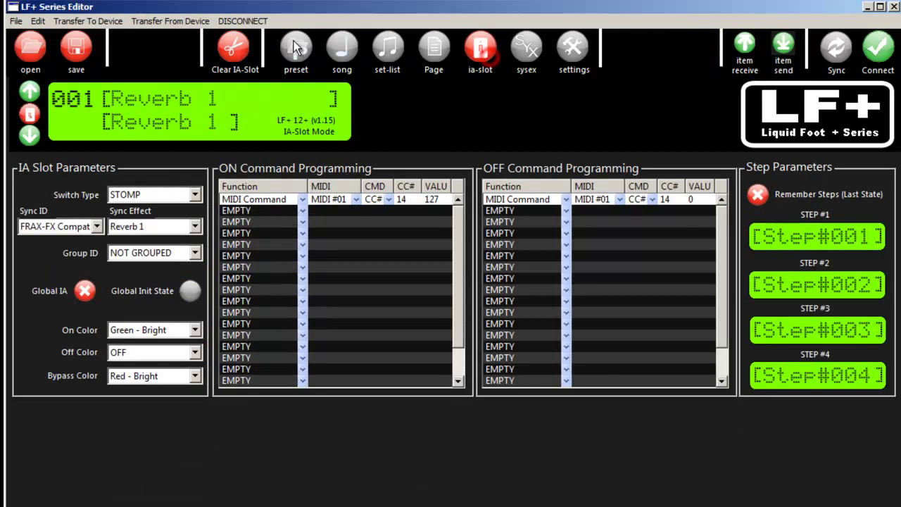
left_click(296, 45)
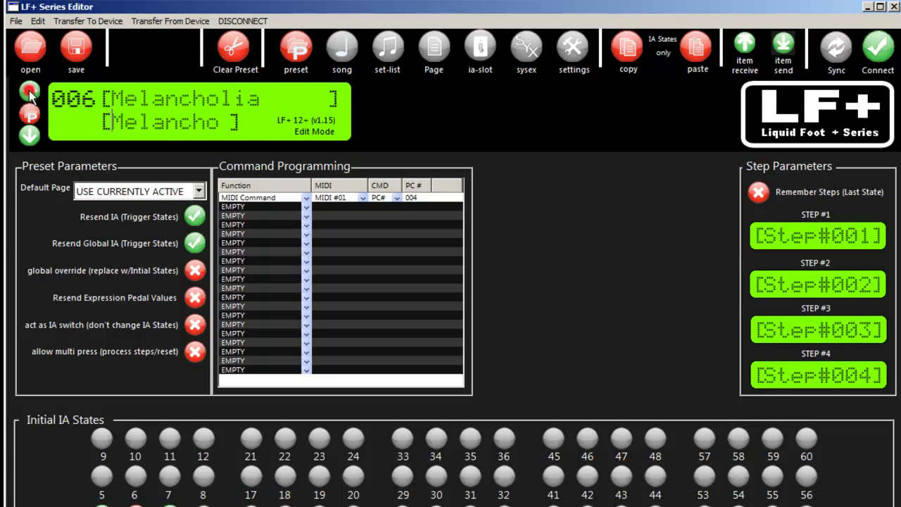
left_click(29, 92)
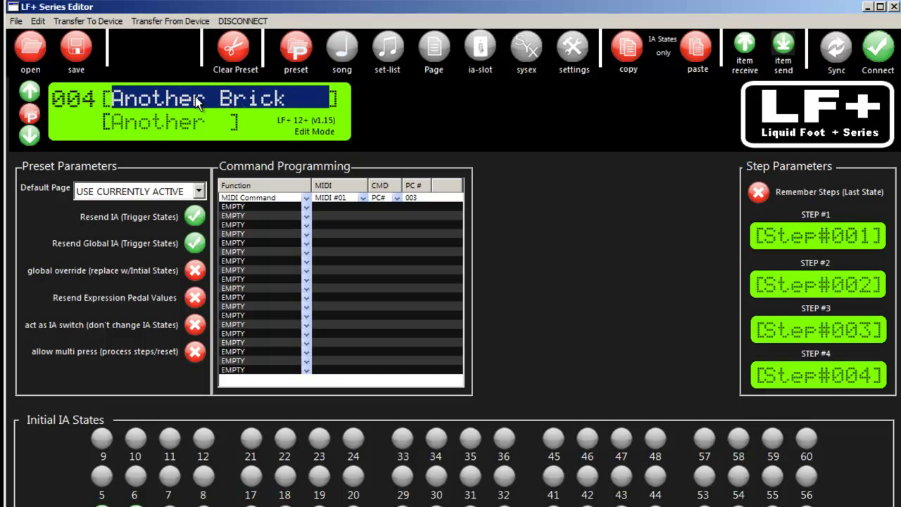
mouse_move(160, 116)
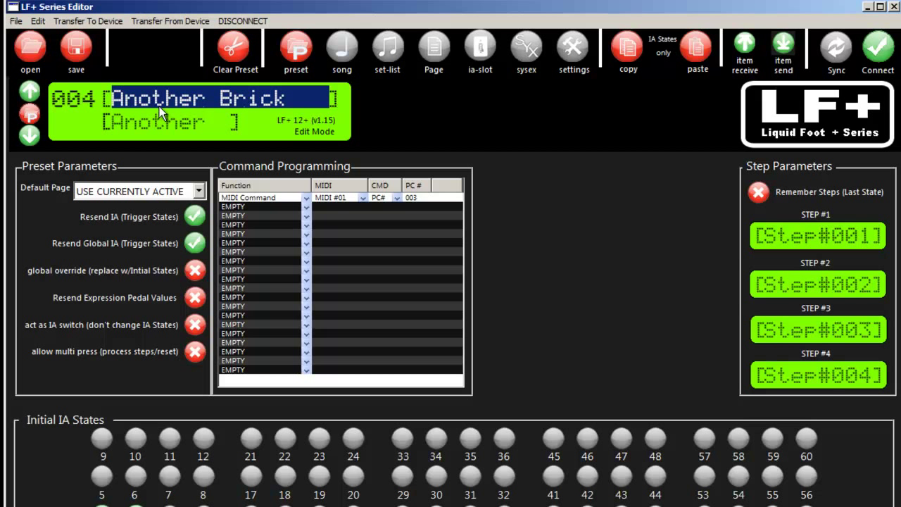
Rename preset 004's long name to 'Changed N...' and retype its short name as 'Change'.
type("Changed N")
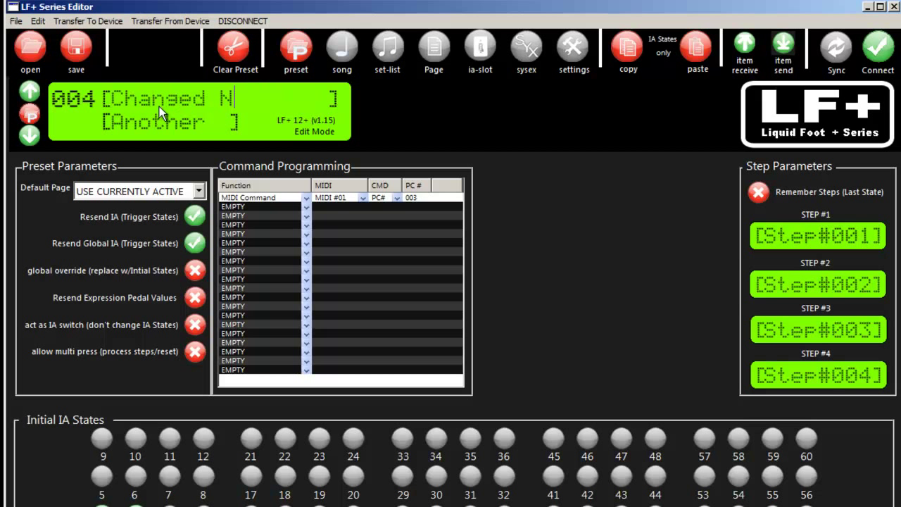
double_click(152, 121)
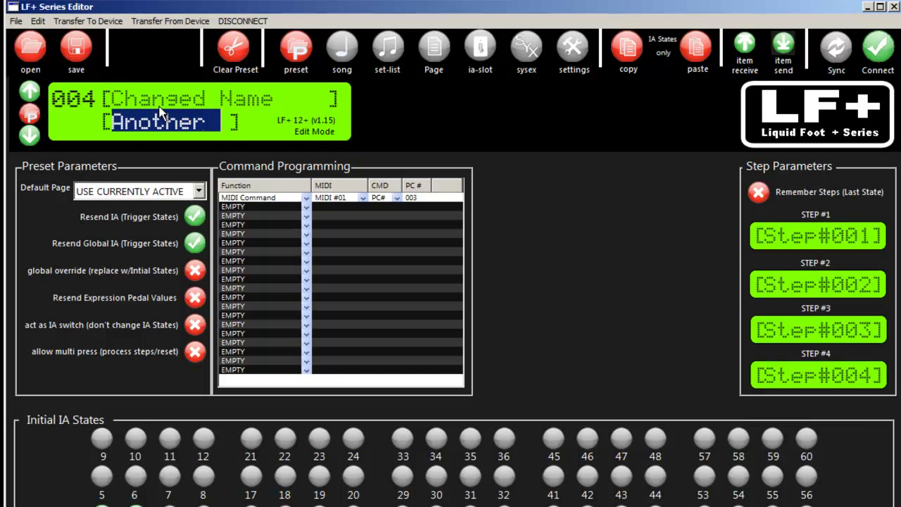
type("Change")
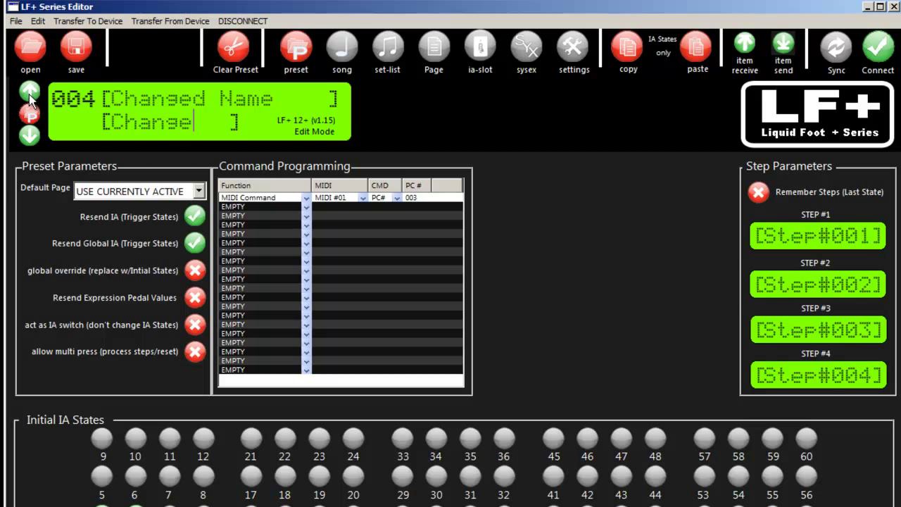
left_click(29, 93)
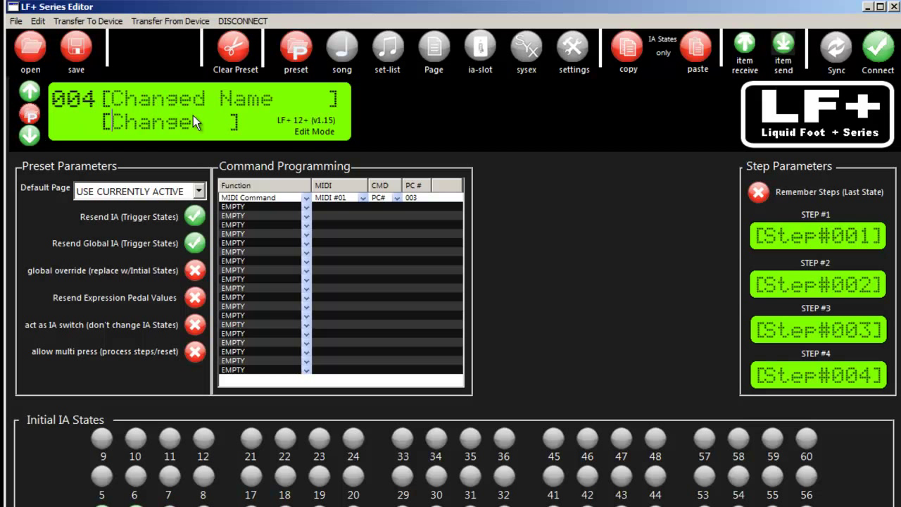
mouse_move(81, 116)
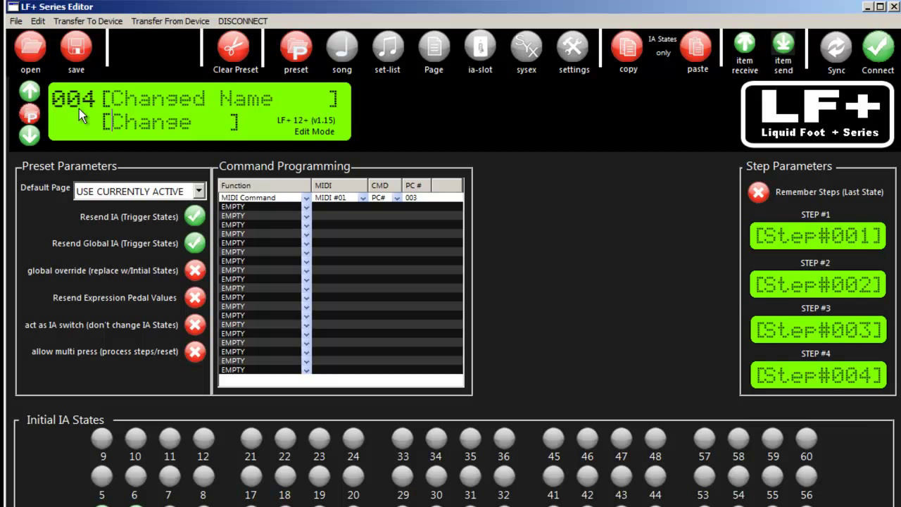
mouse_move(552, 56)
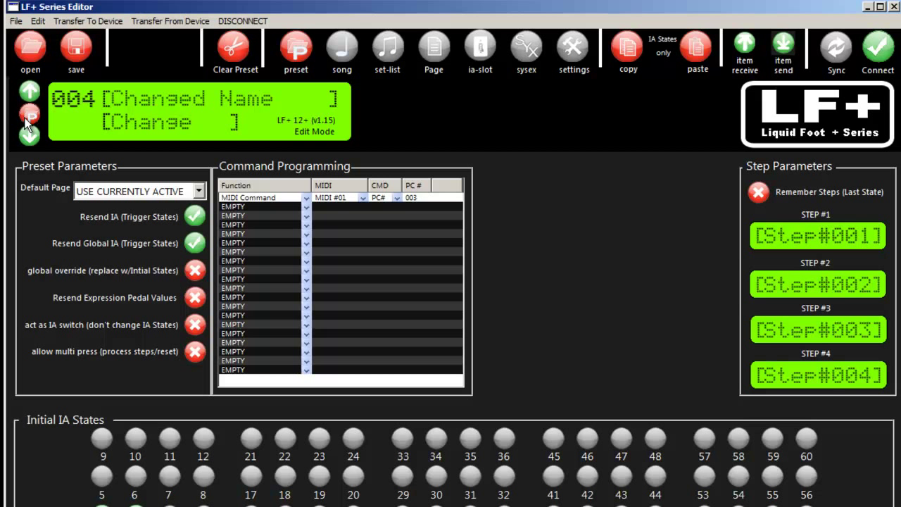
mouse_move(40, 119)
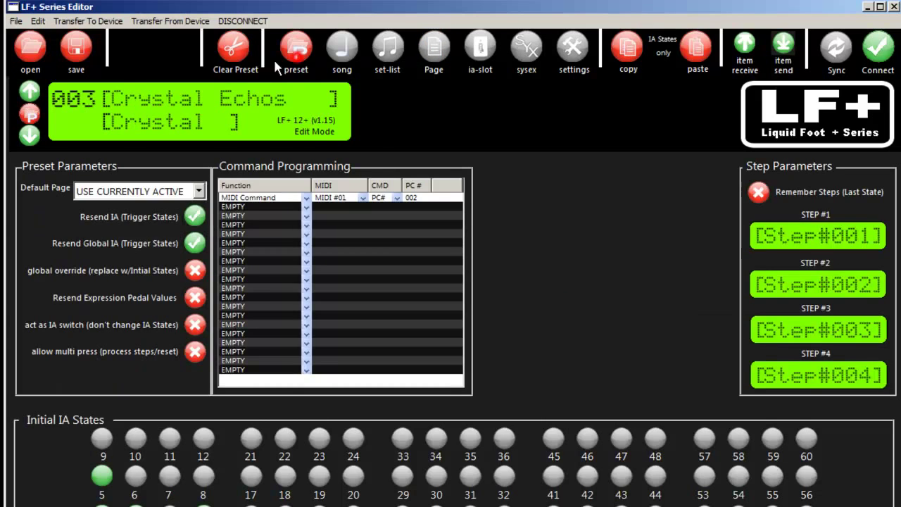
Browse the preset Pick/Sort list, pick 004 and return to editing.
left_click(296, 54)
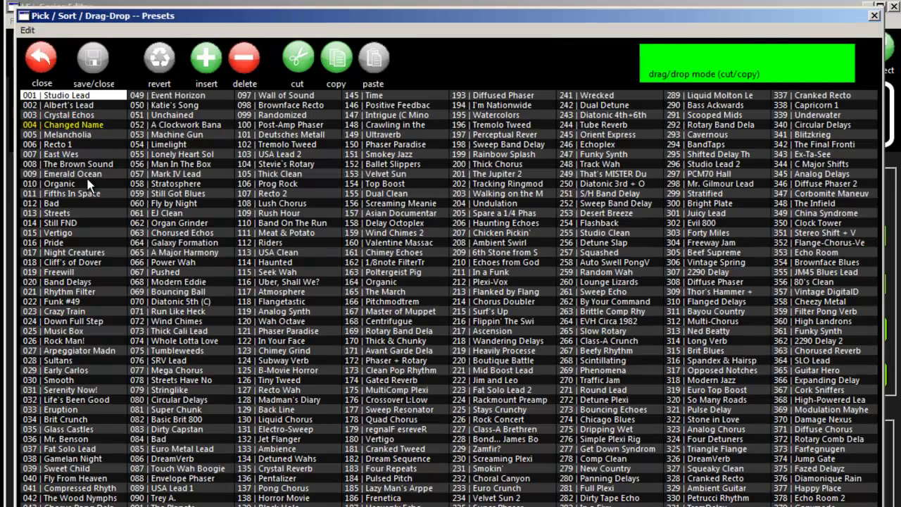
mouse_move(295, 274)
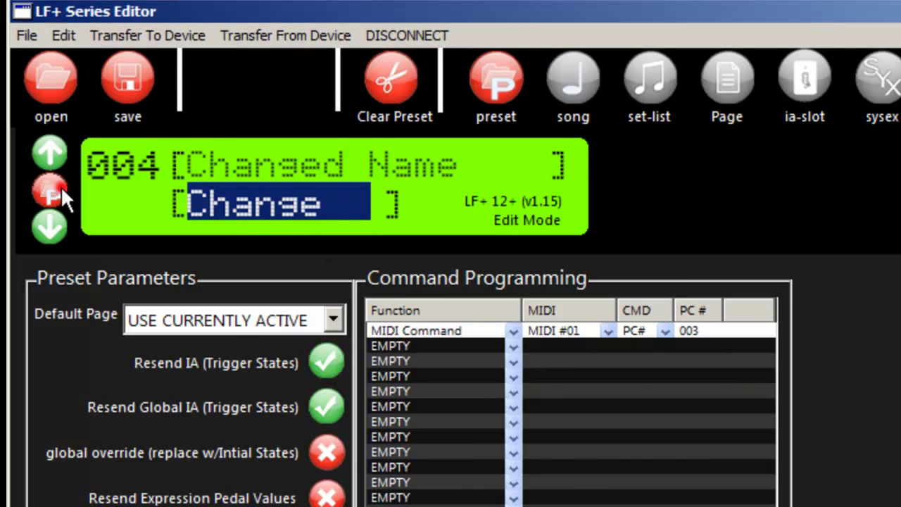
left_click(495, 78)
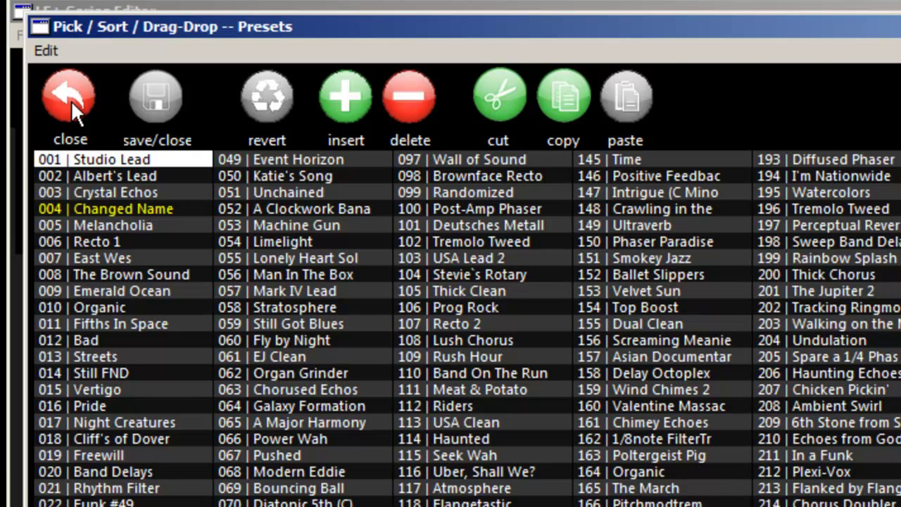
left_click(70, 99)
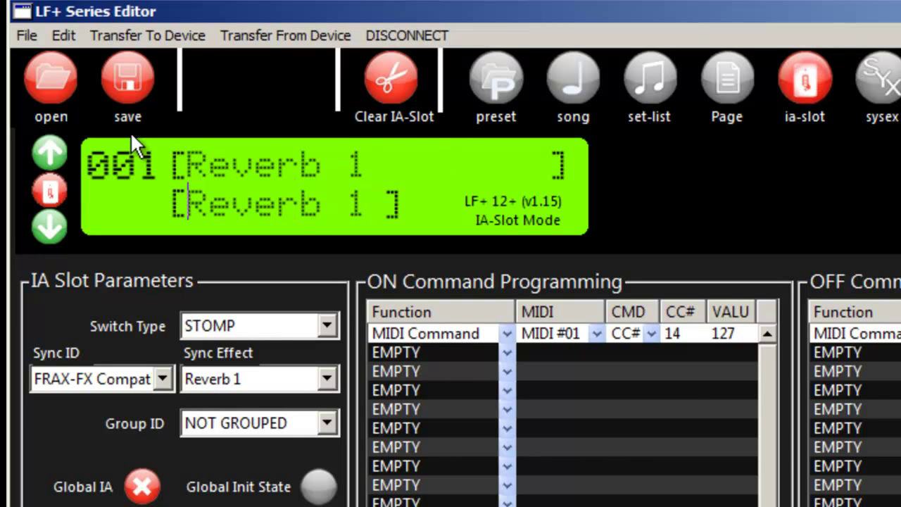
Pick IA SLOT #010 from the IA slot sorter, then bring back the preset sorter list.
left_click(804, 81)
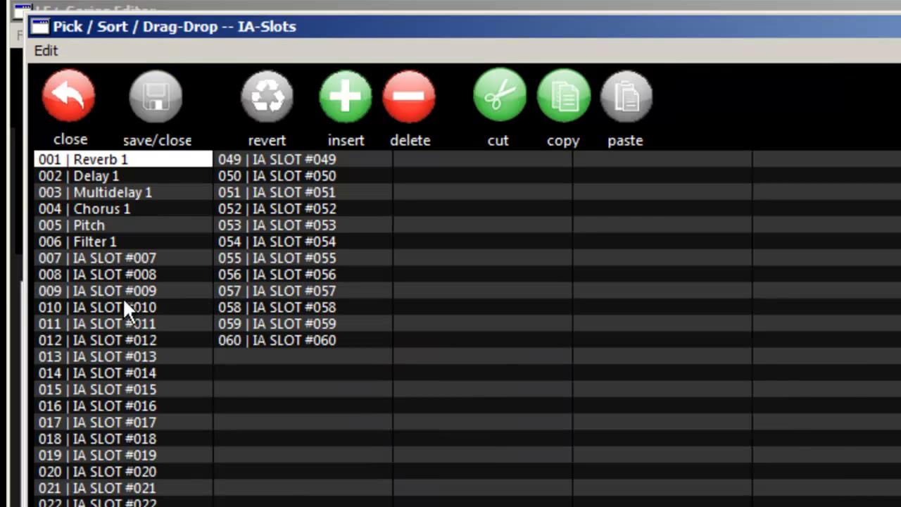
left_click(49, 191)
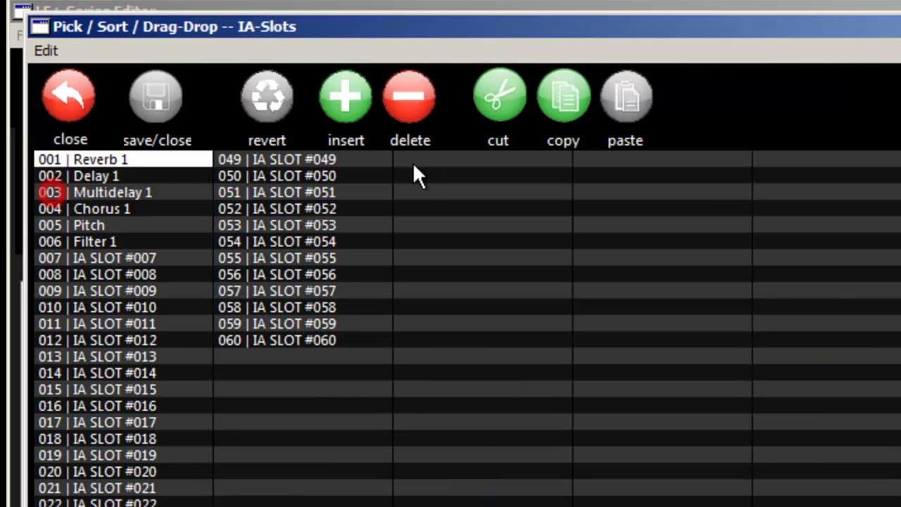
left_click(71, 96)
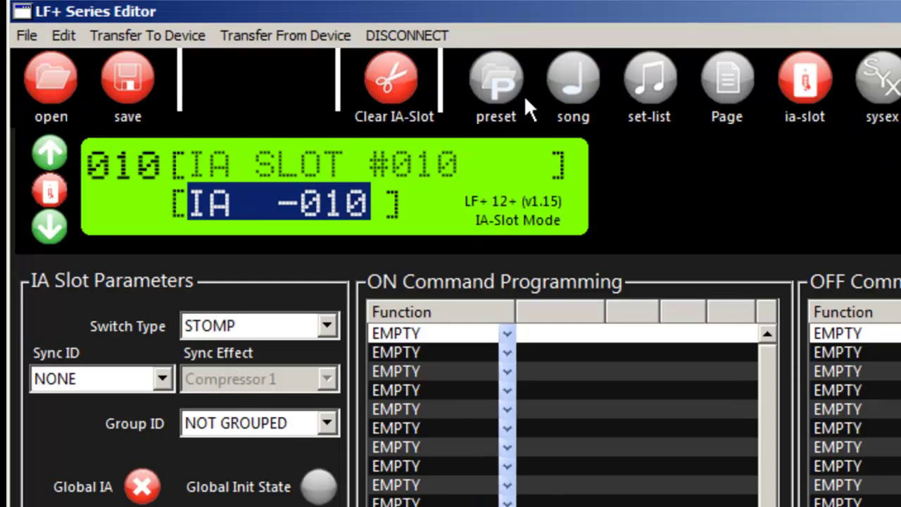
left_click(495, 77)
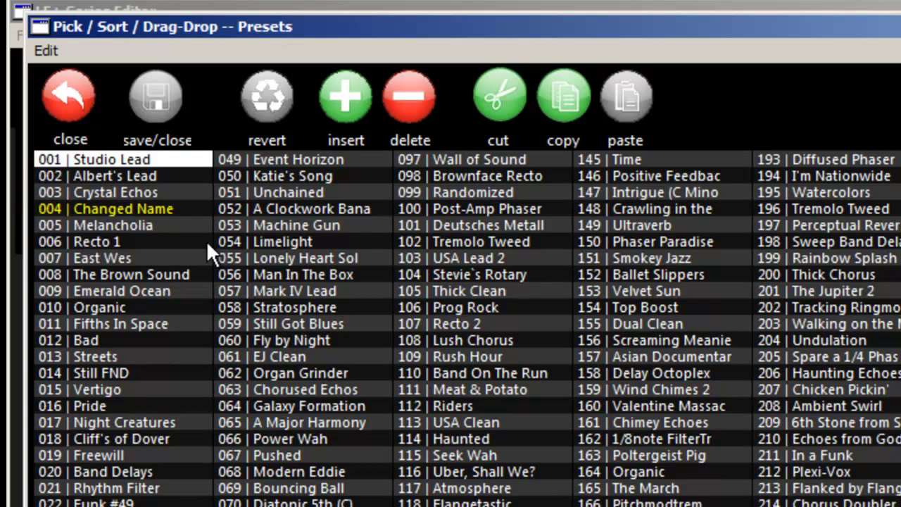
left_click(124, 208)
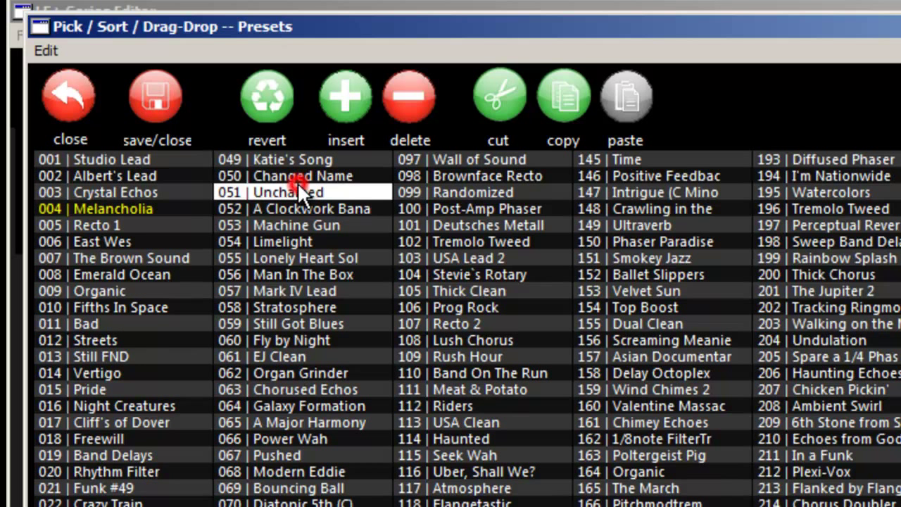
left_click(302, 175)
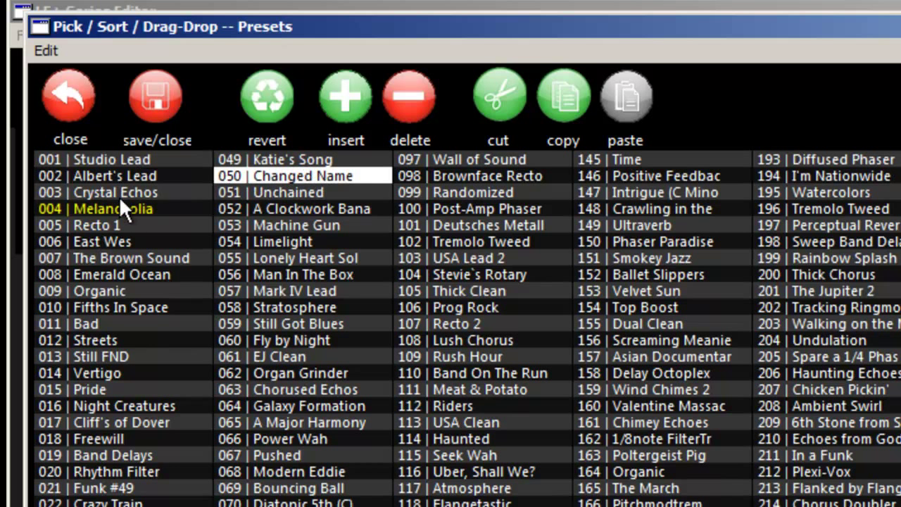
mouse_move(98, 208)
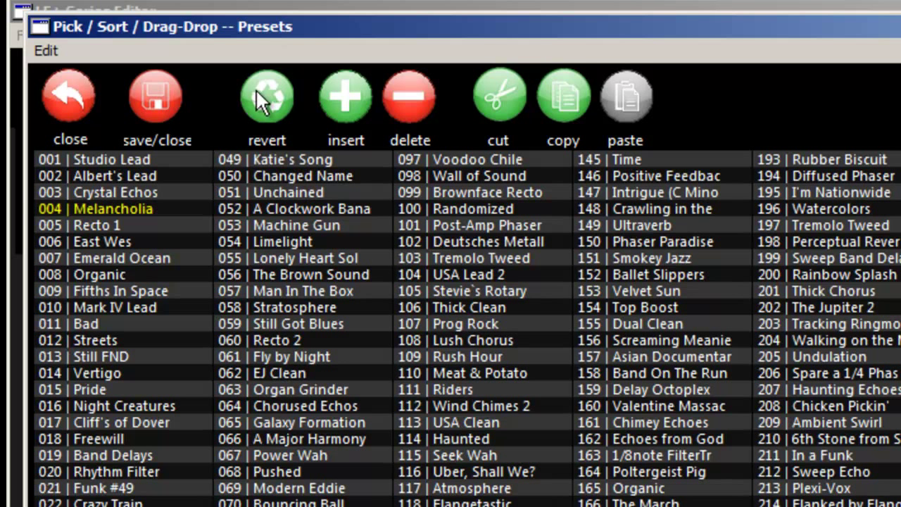
mouse_move(302, 124)
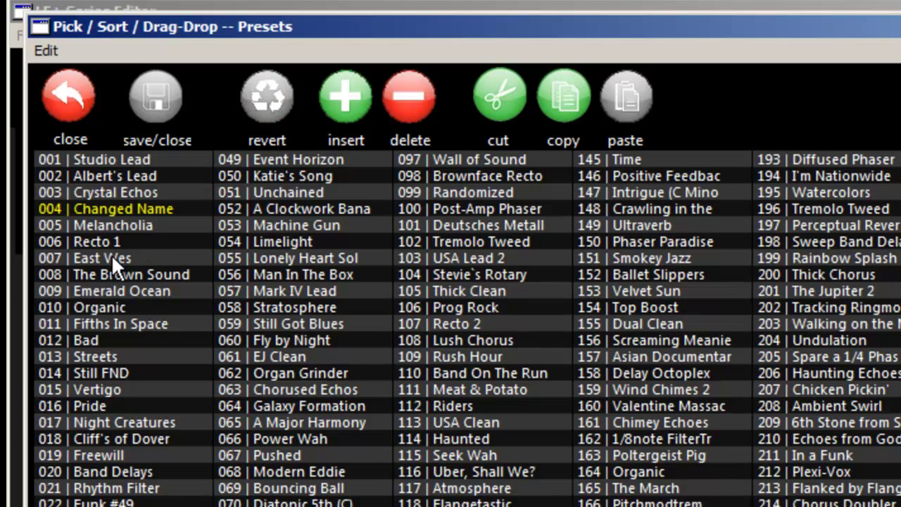
left_click(102, 258)
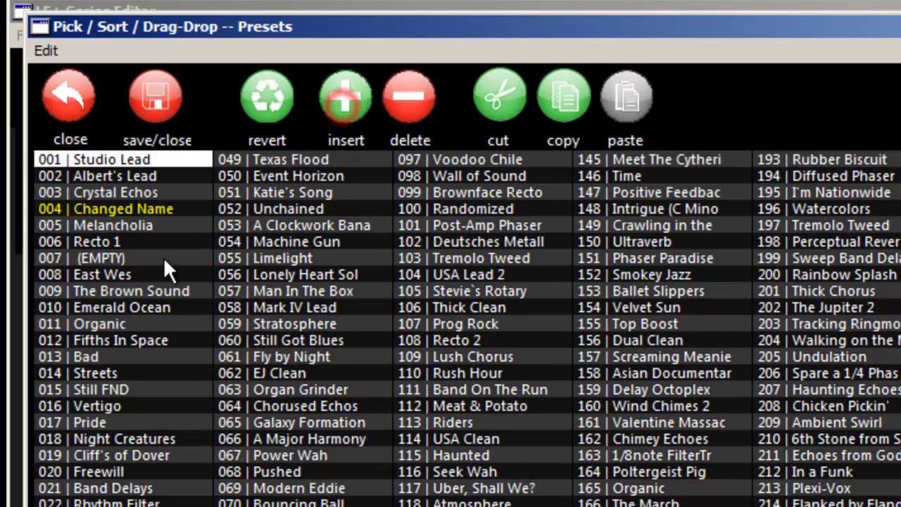
left_click(98, 257)
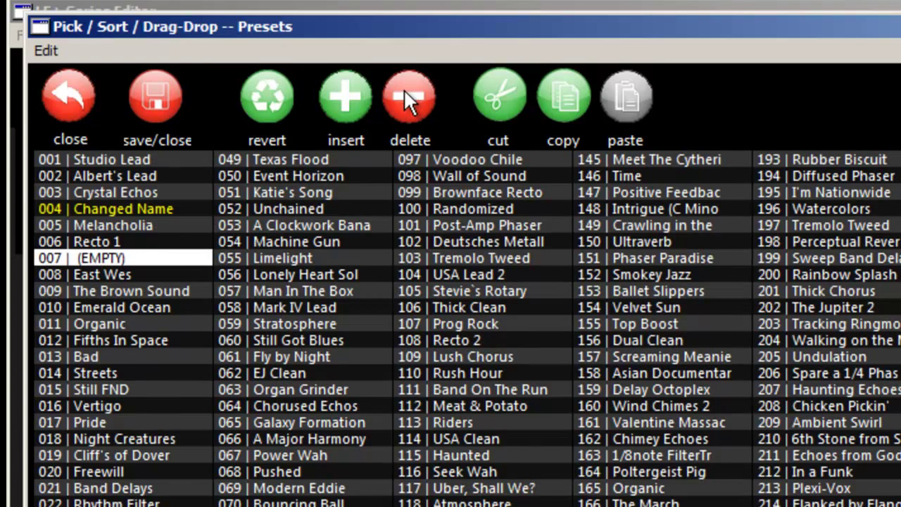
left_click(410, 95)
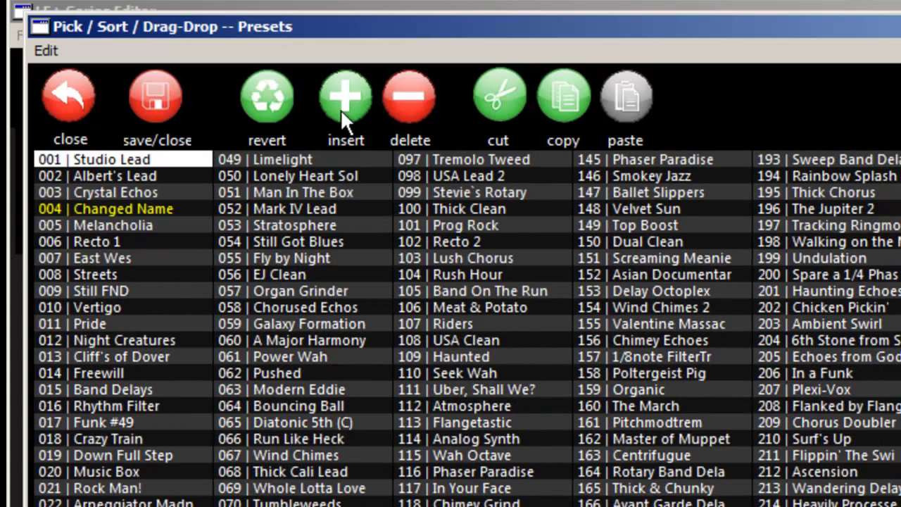
mouse_move(323, 127)
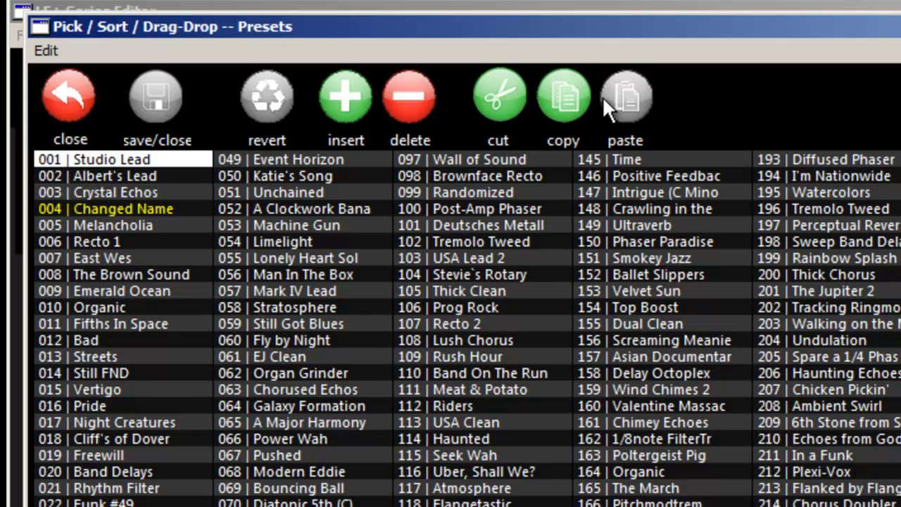
left_click(101, 257)
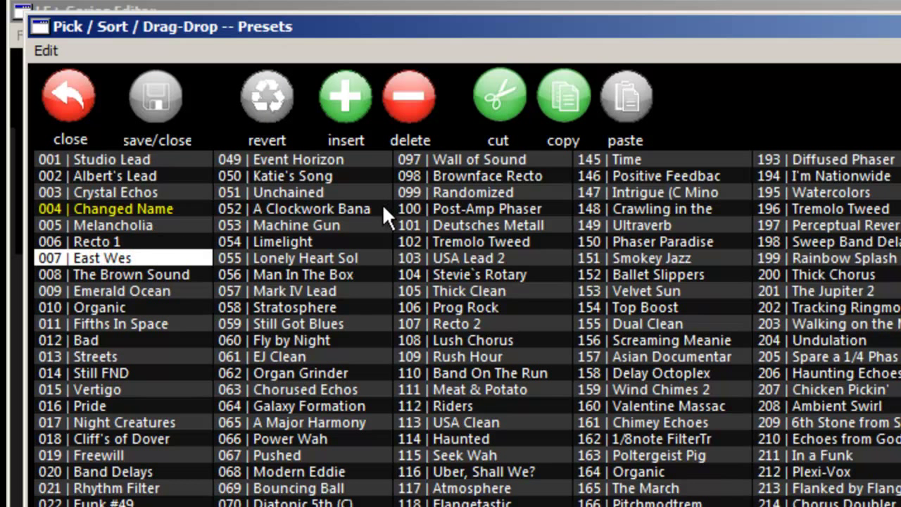
left_click(113, 159)
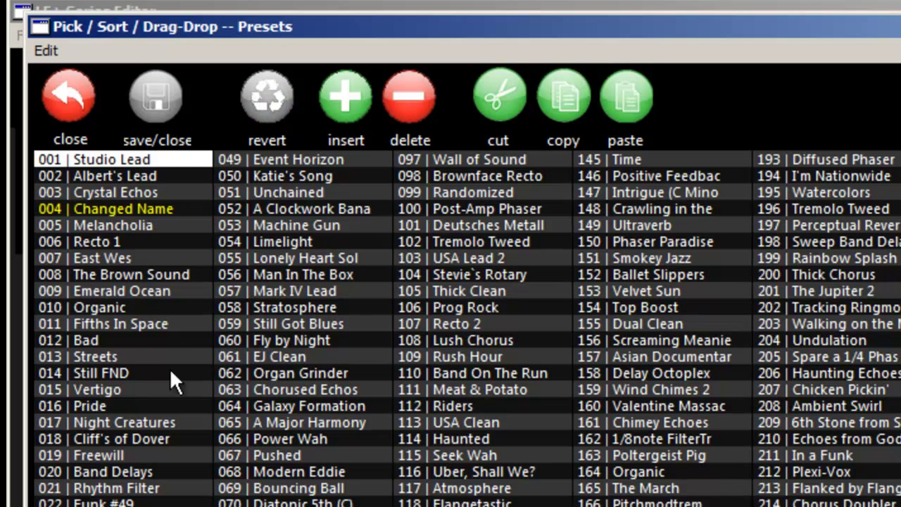
mouse_move(366, 186)
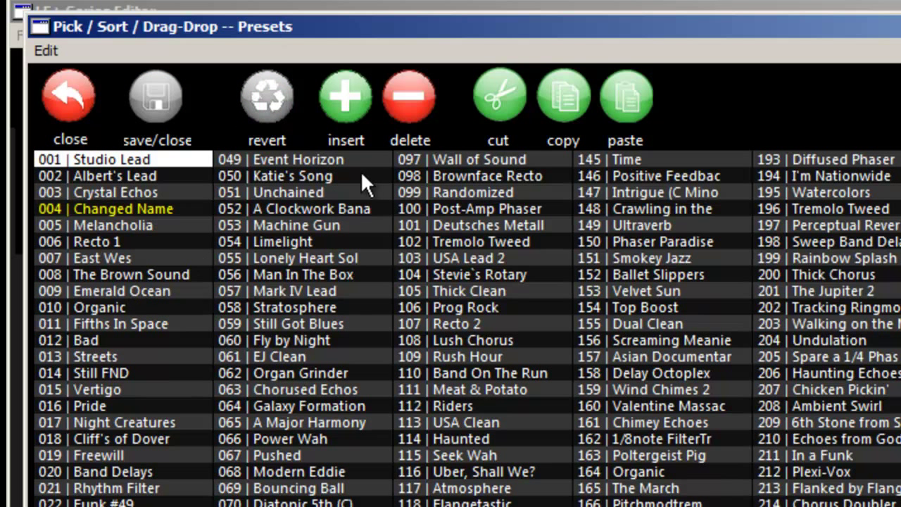
mouse_move(757, 126)
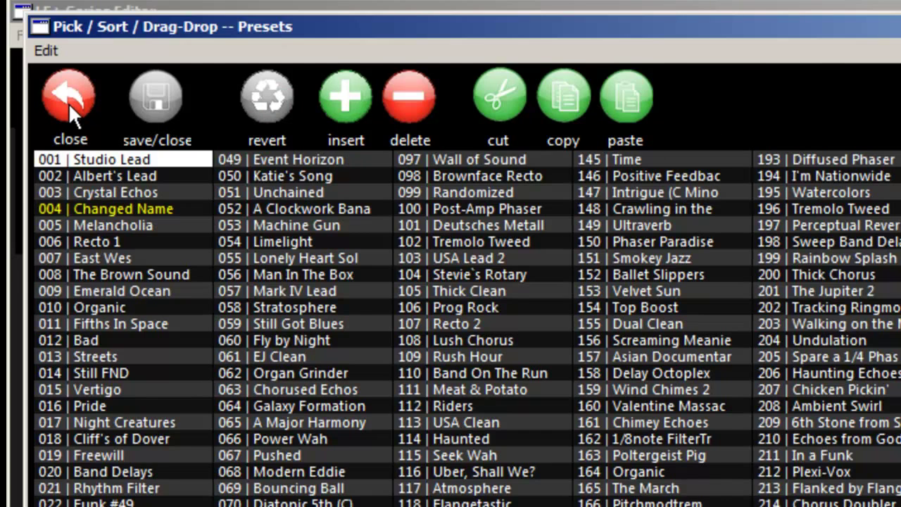
Close the sorter, jump to page 006 and return to editing preset 002 'Albert's Lead'.
left_click(70, 96)
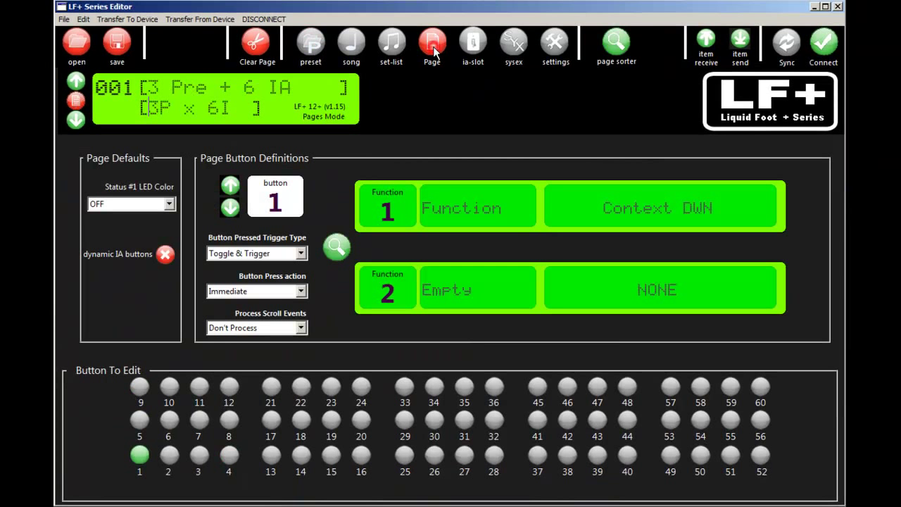
left_click(617, 42)
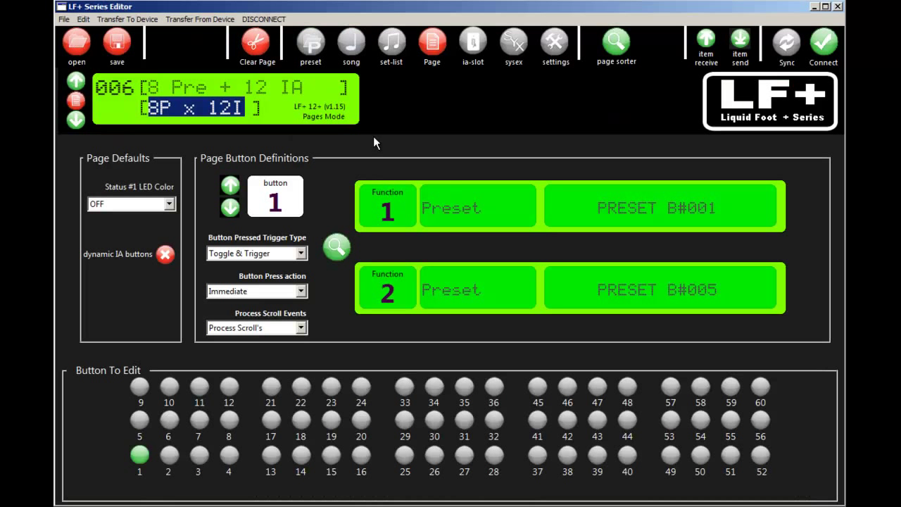
mouse_move(321, 113)
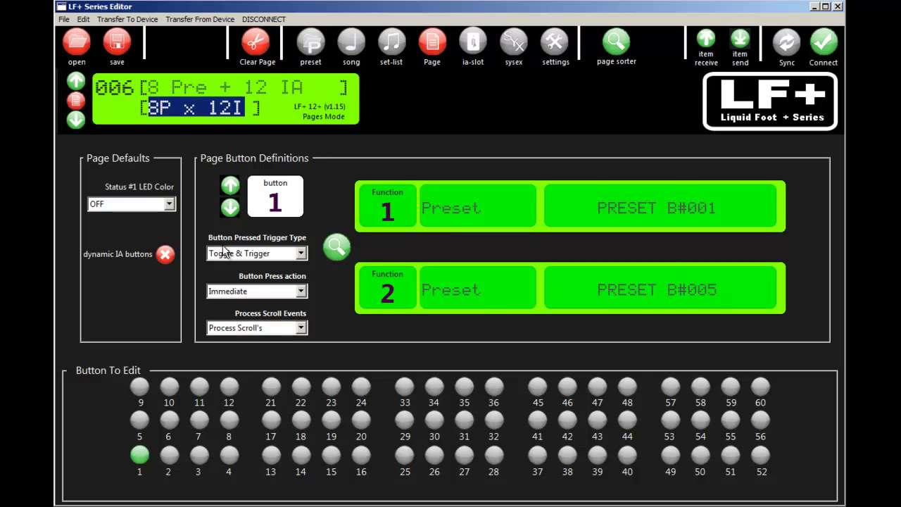
mouse_move(382, 263)
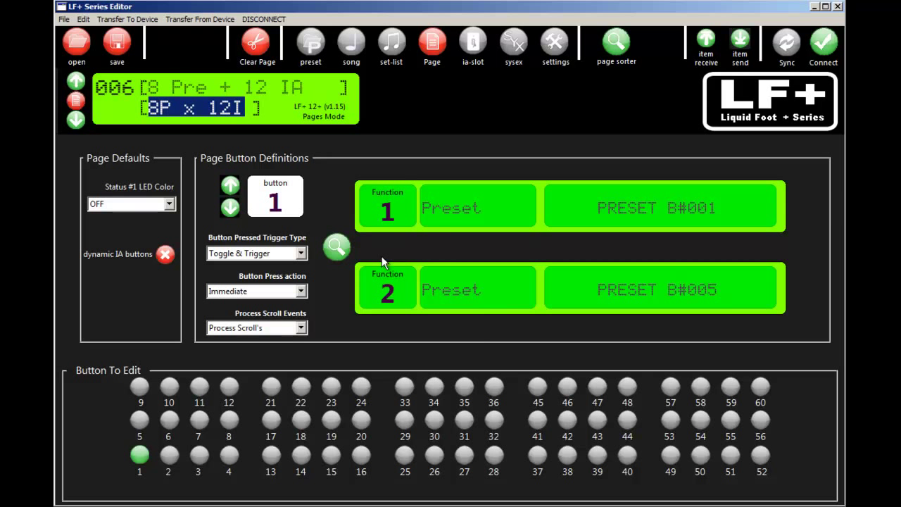
left_click(310, 46)
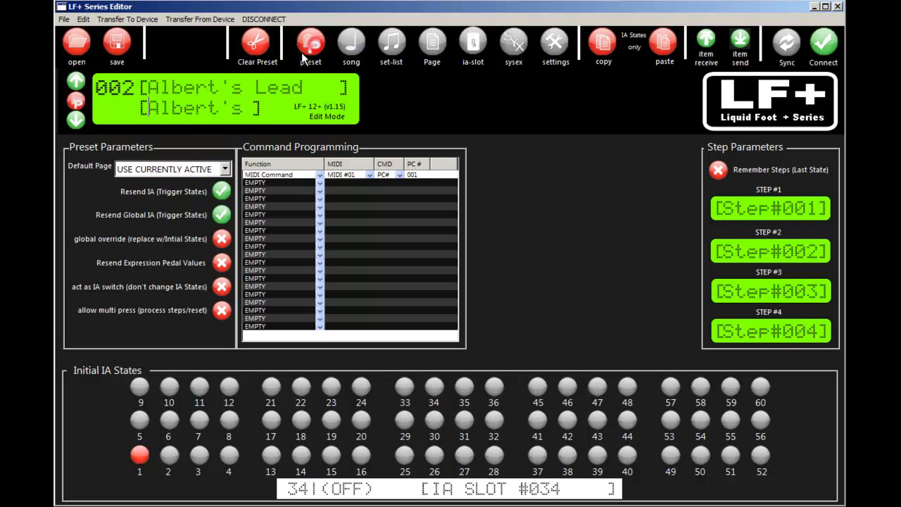